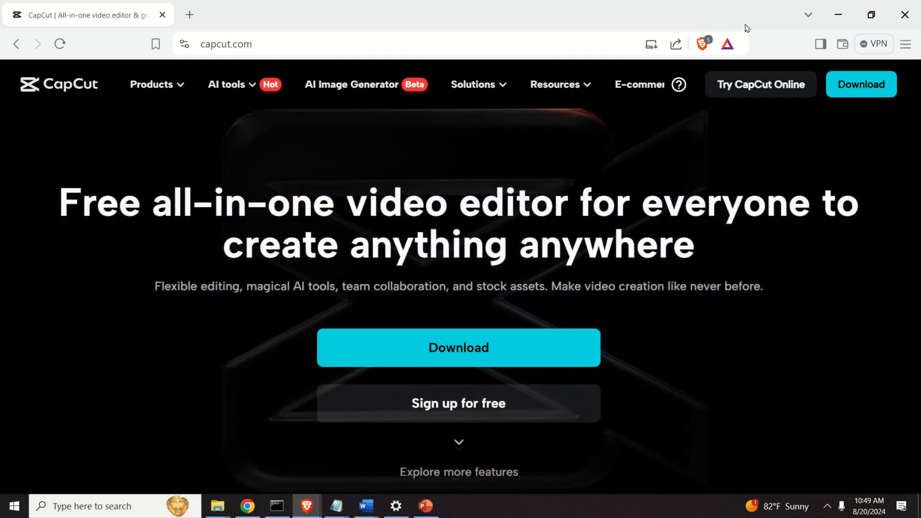
Step: Show the text clip's properties and play the voiced project through to its end
click(226, 85)
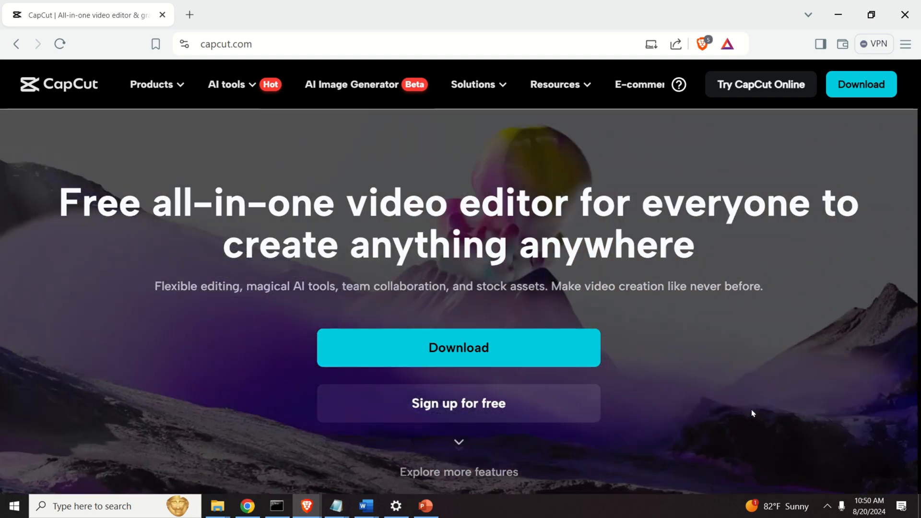
click(485, 505)
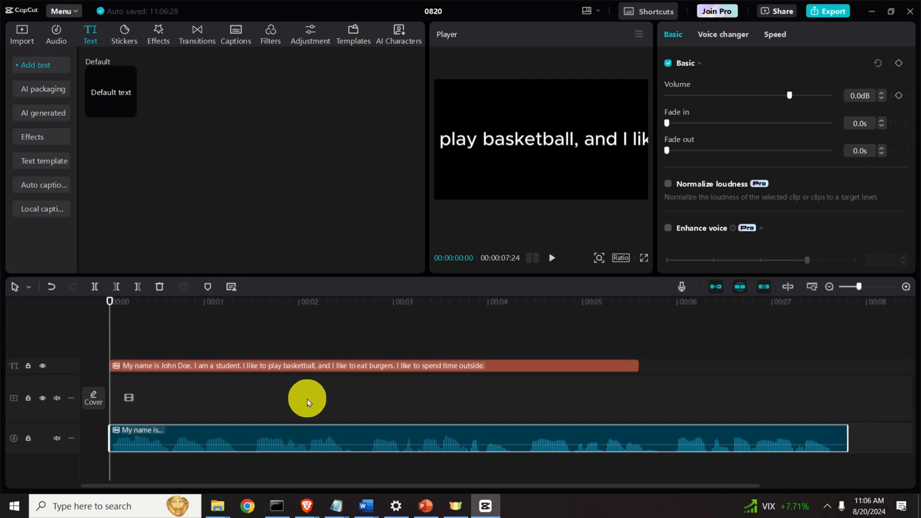
mouse_move(316, 387)
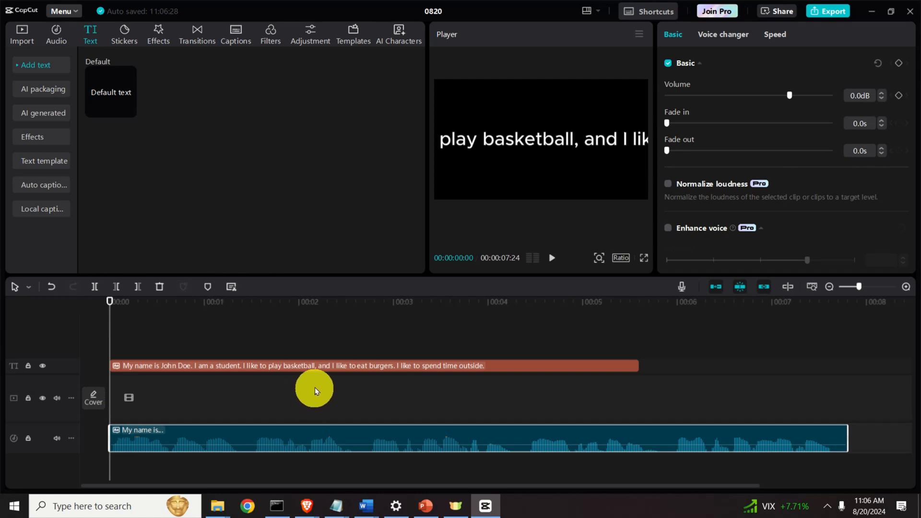
click(314, 365)
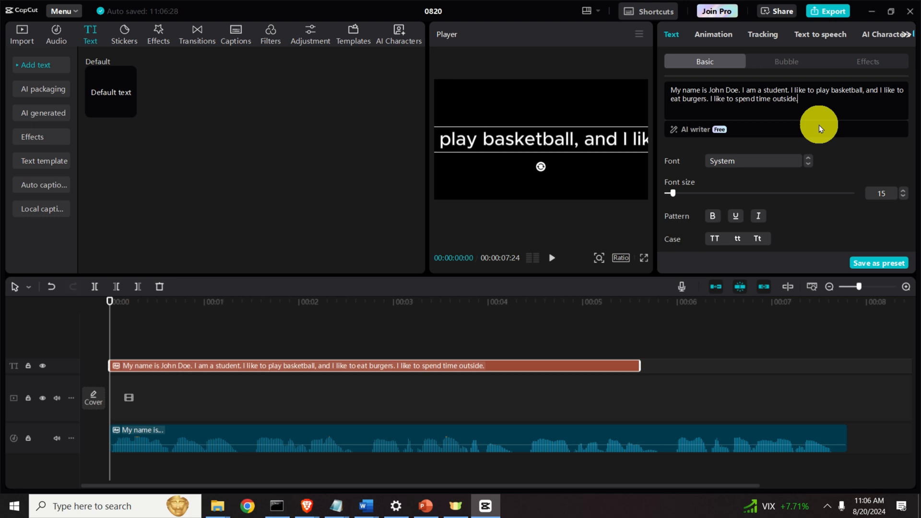
mouse_move(818, 104)
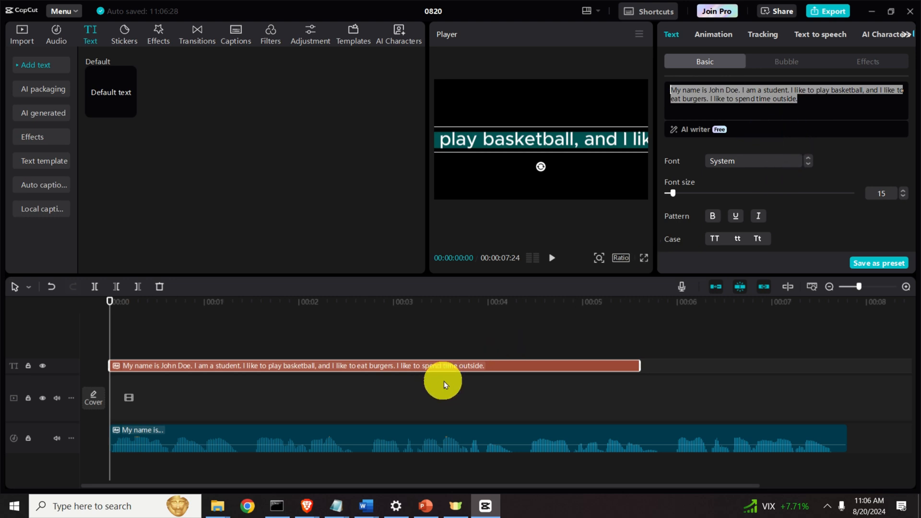
click(551, 258)
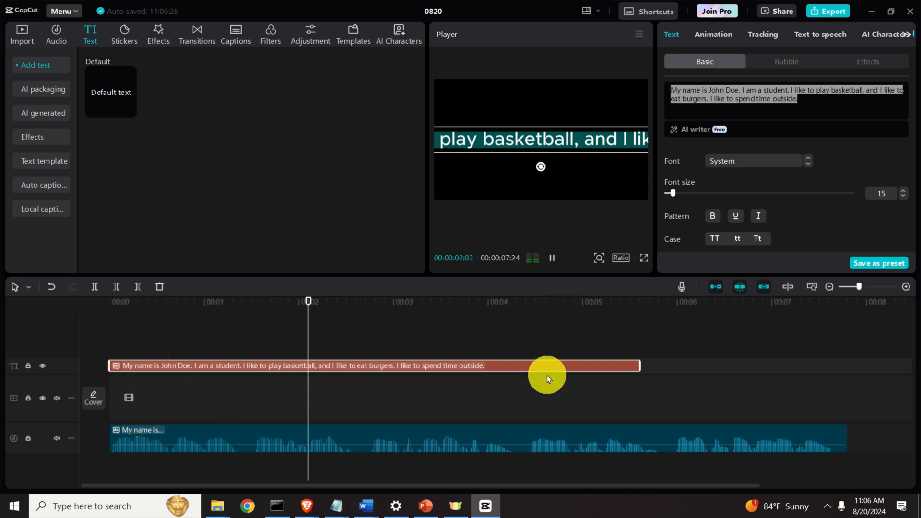
click(500, 302)
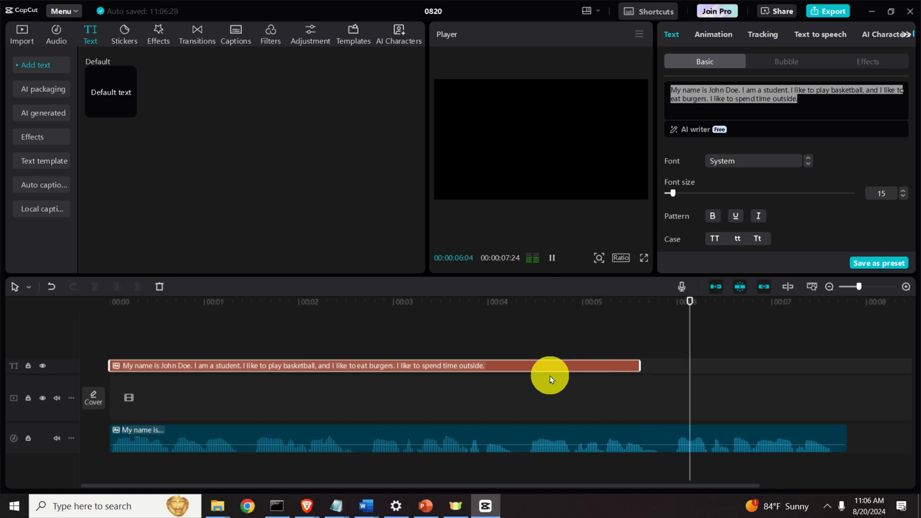
click(552, 258)
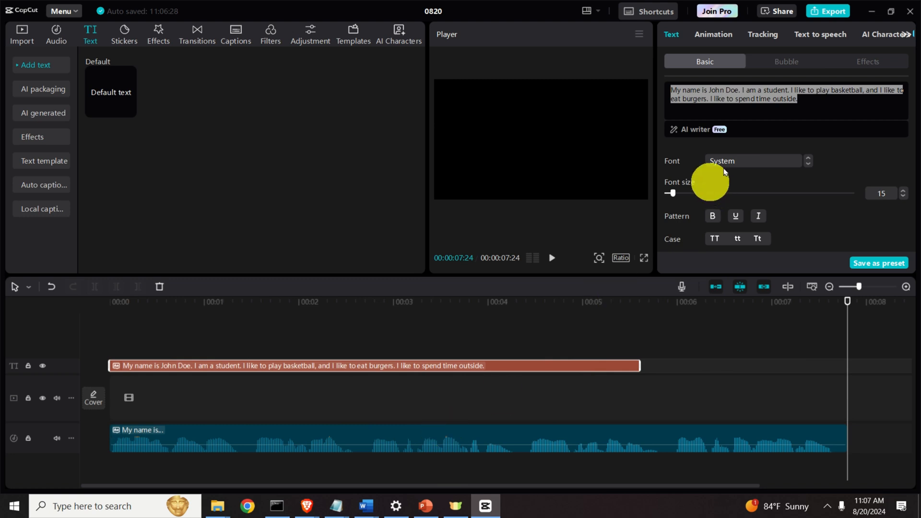
mouse_move(620, 453)
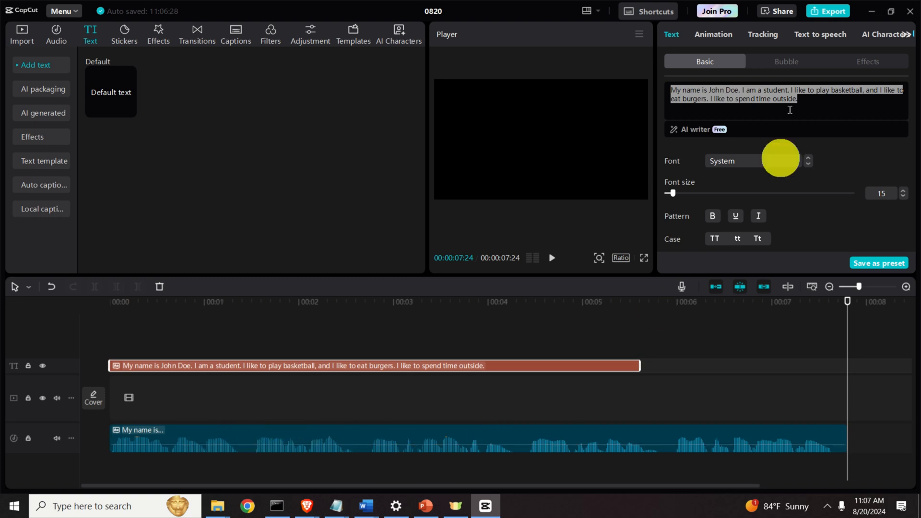
Step: Export the project audio as an MP3 and play it in Media Player
click(827, 10)
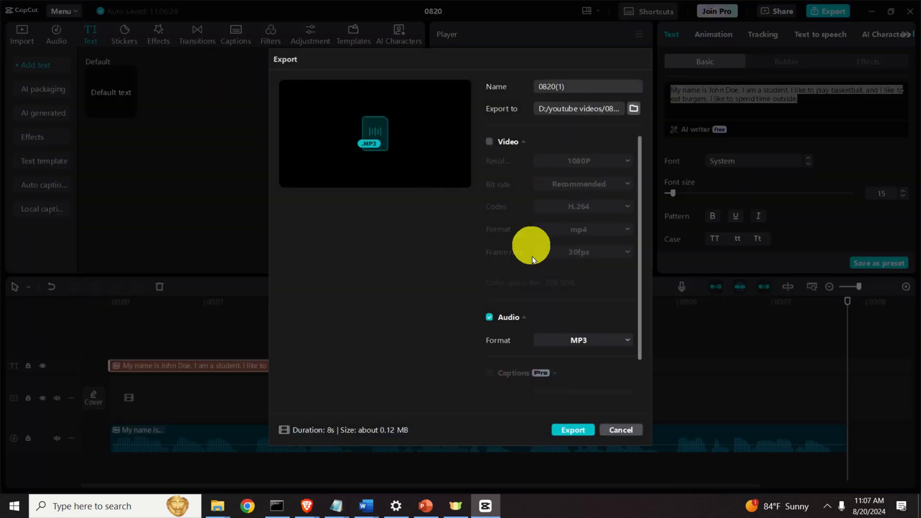
click(573, 430)
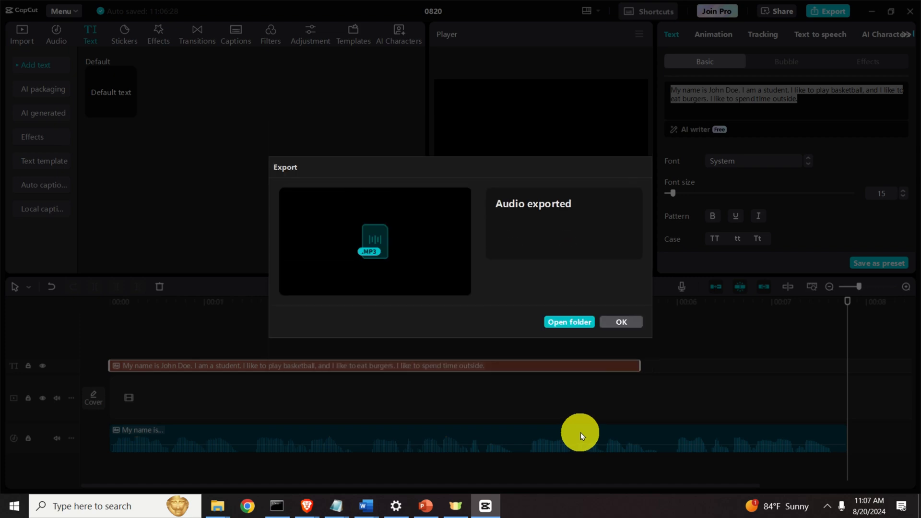
click(569, 322)
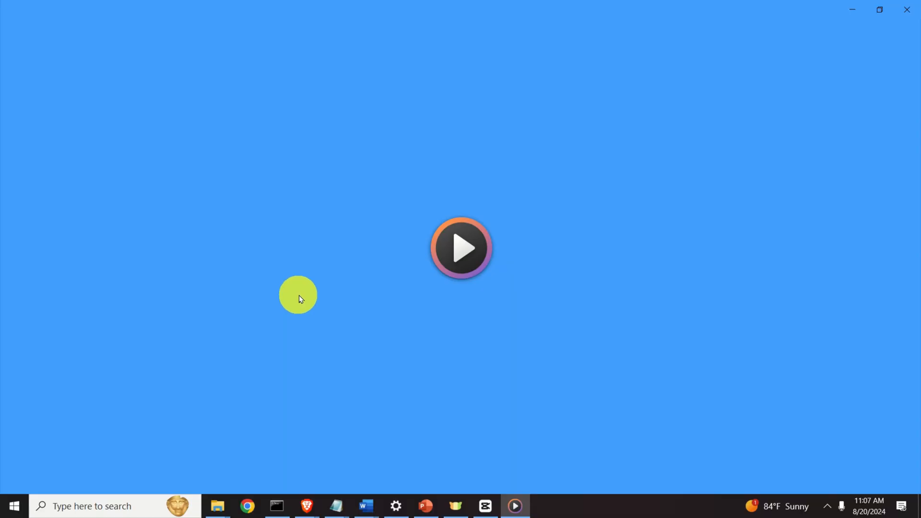
click(462, 248)
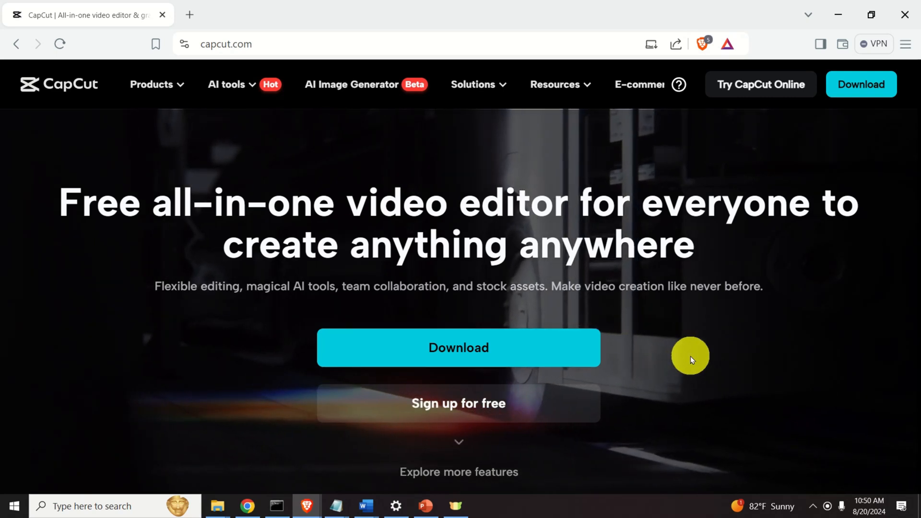
mouse_move(732, 333)
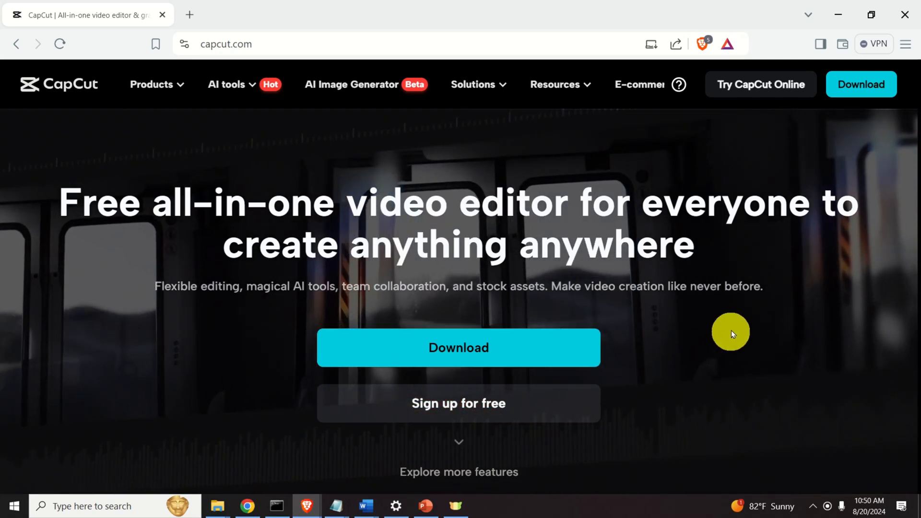
Step: Download the CapCut desktop installer from the website into the Downloads folder
click(264, 44)
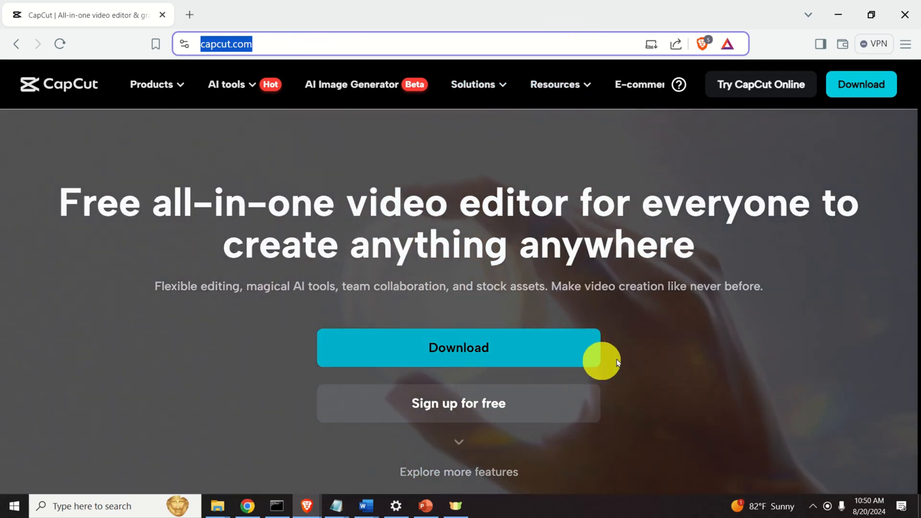
click(458, 347)
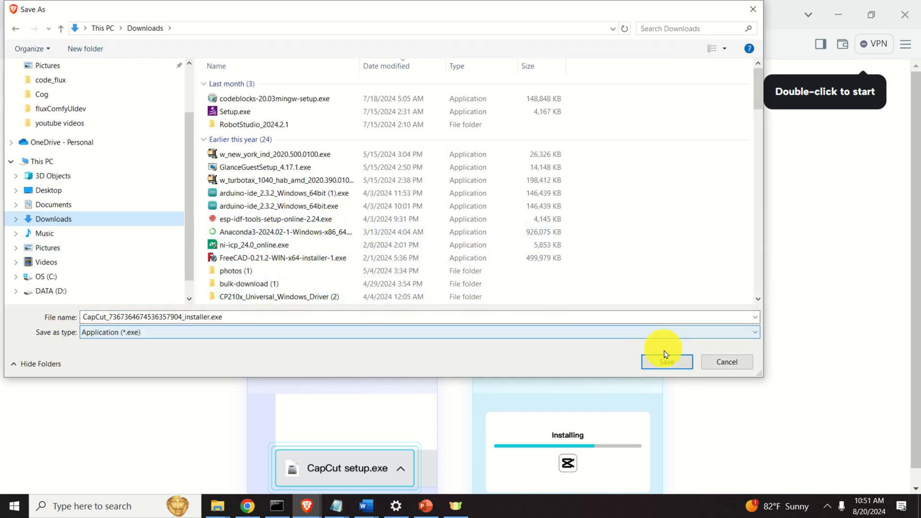
click(666, 361)
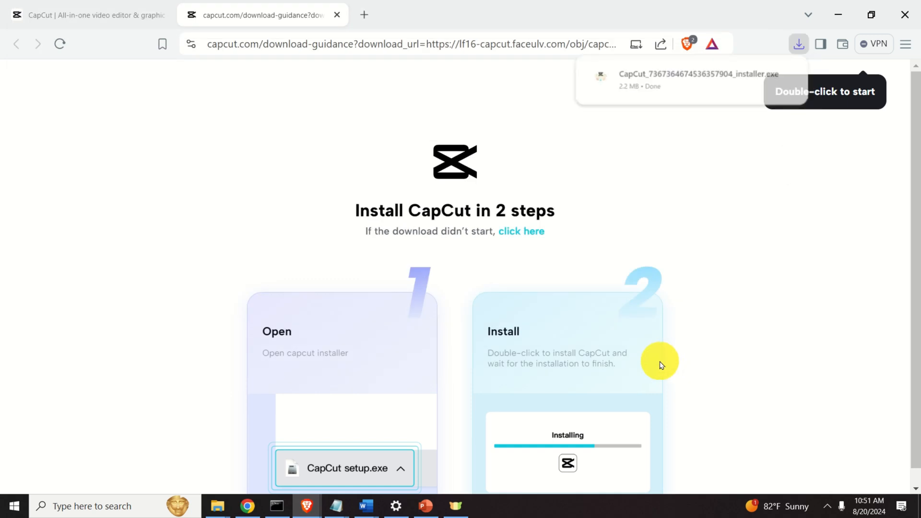
mouse_move(263, 487)
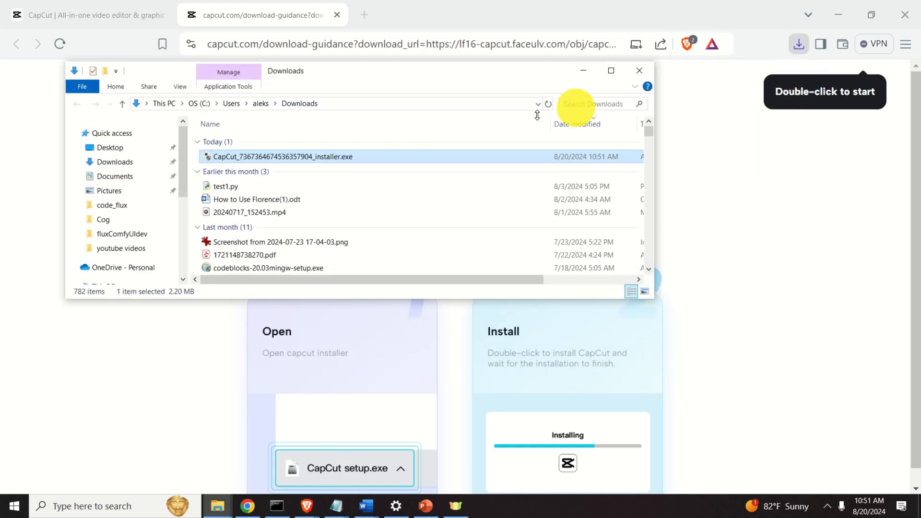
Step: Maximize the Downloads window and launch the CapCut installer .exe
click(611, 70)
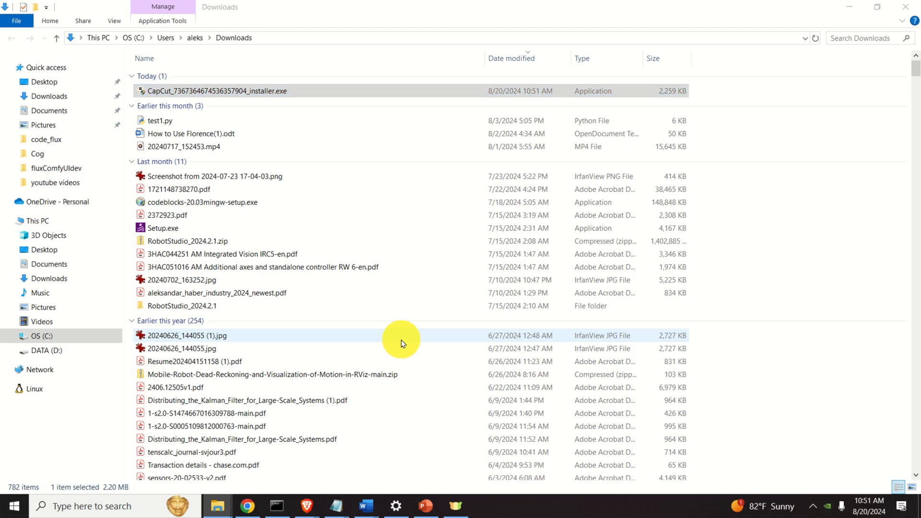
double_click(214, 91)
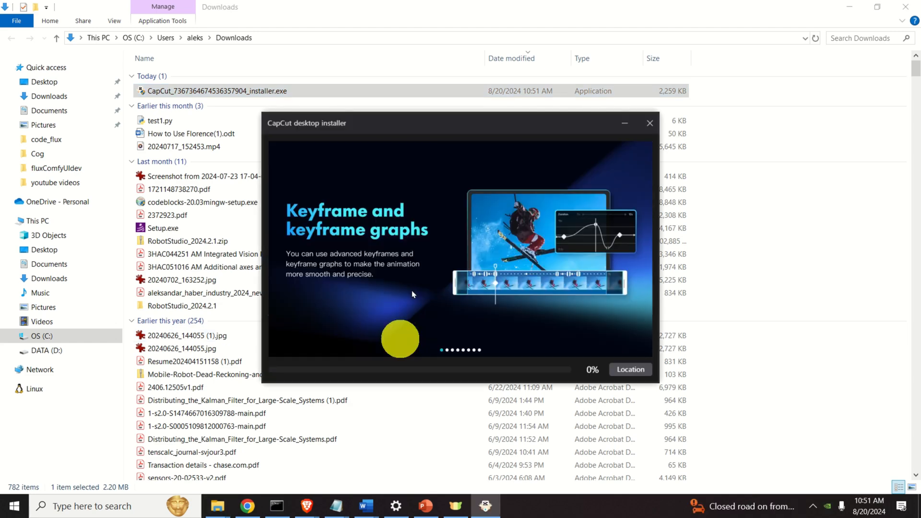
mouse_move(415, 318)
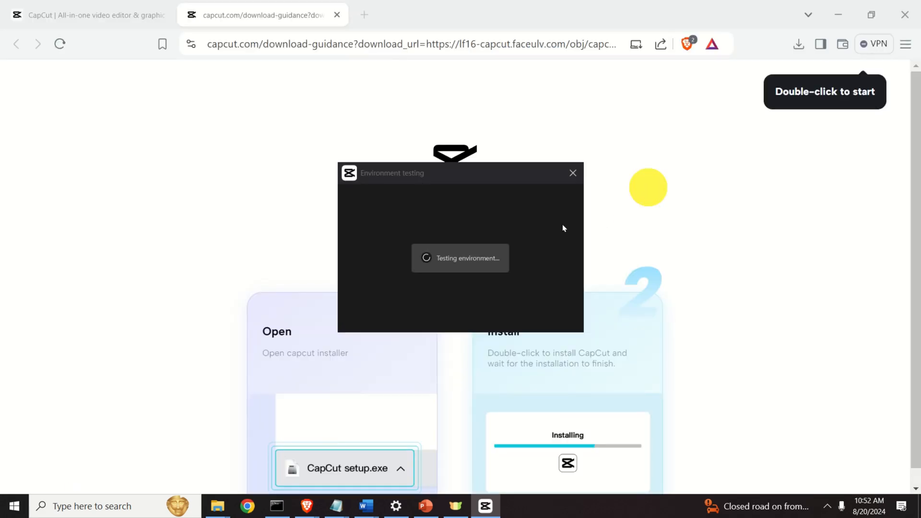
mouse_move(550, 271)
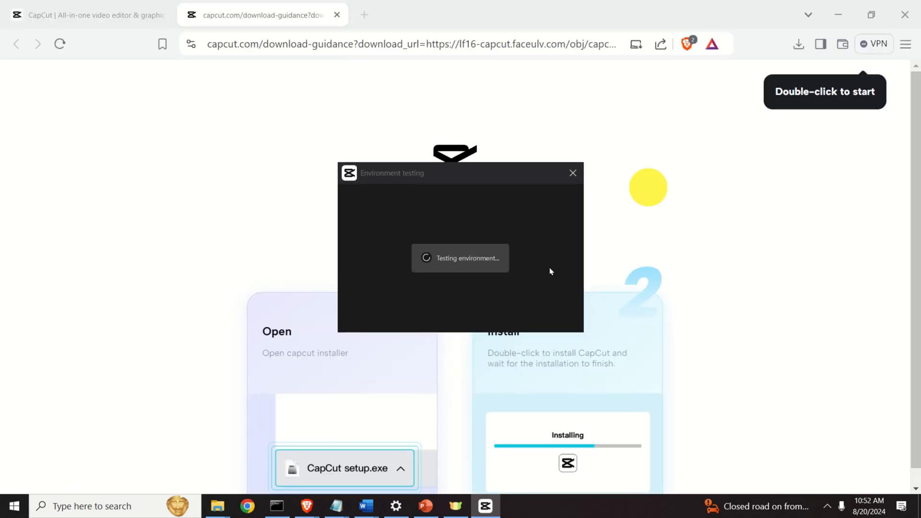
mouse_move(670, 218)
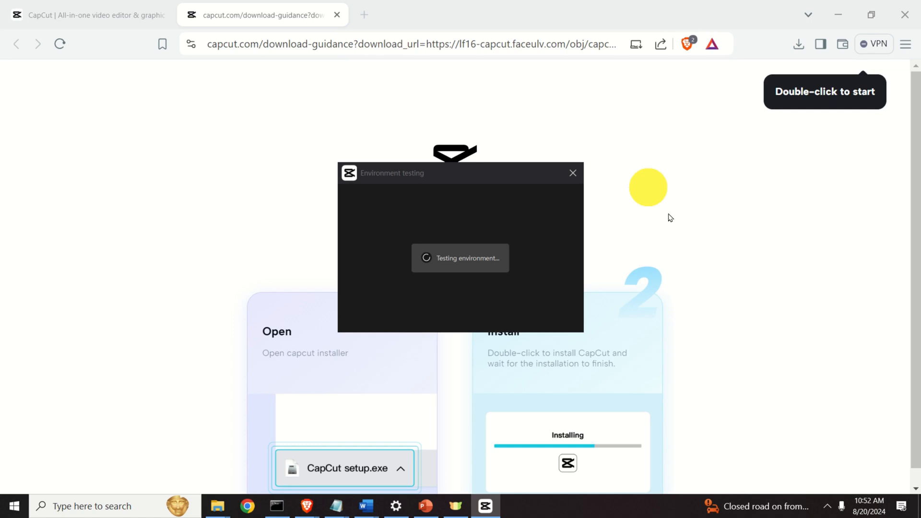
mouse_move(673, 146)
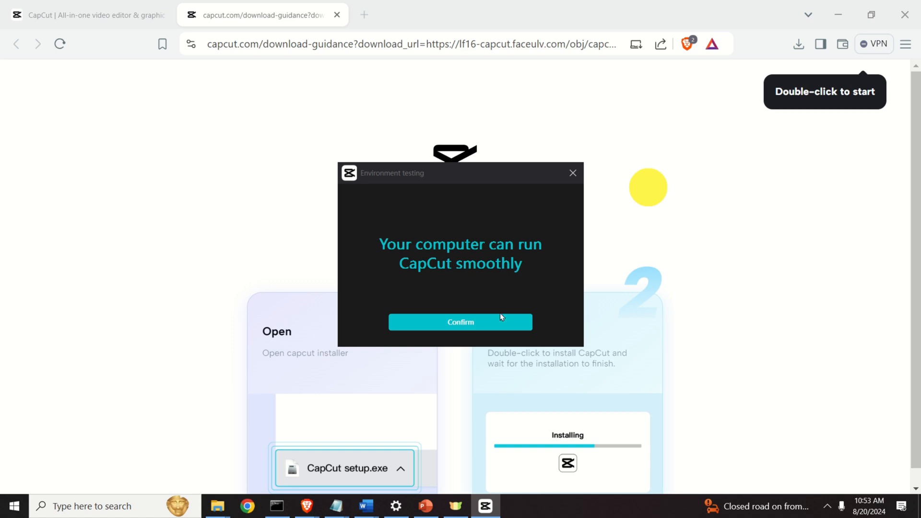
Step: Accept the compatibility check, maximize CapCut, and dismiss the new project's walkthrough tip
click(461, 322)
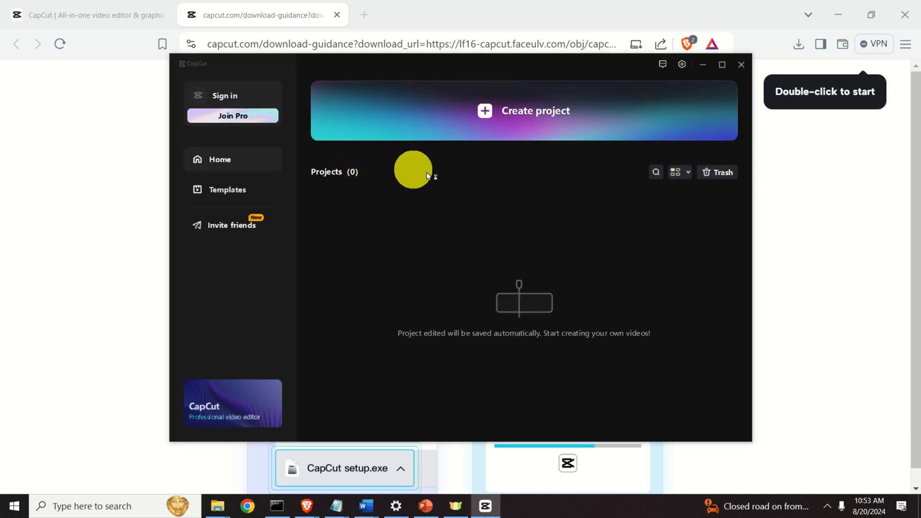
click(721, 64)
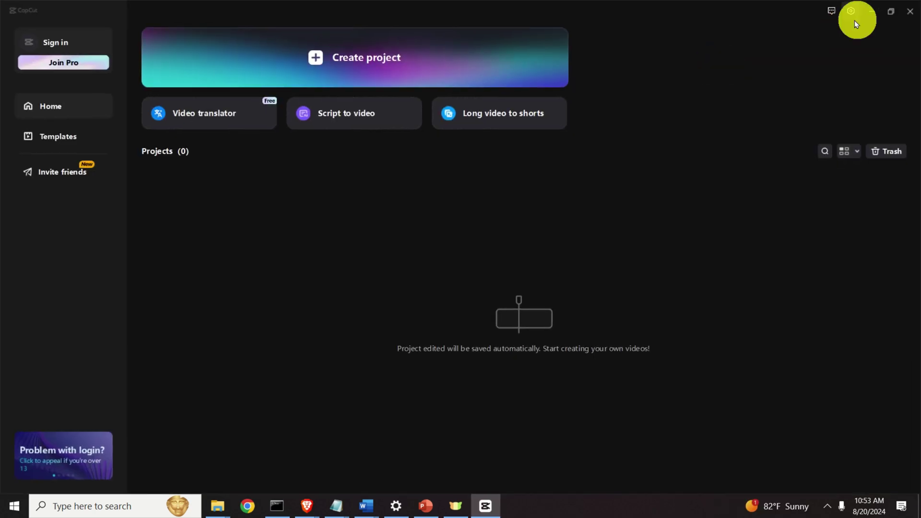
mouse_move(154, 481)
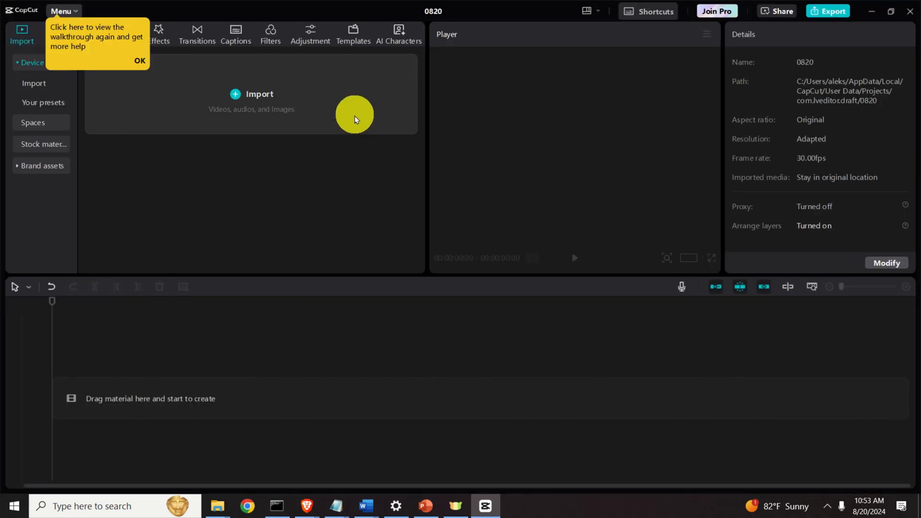
click(139, 61)
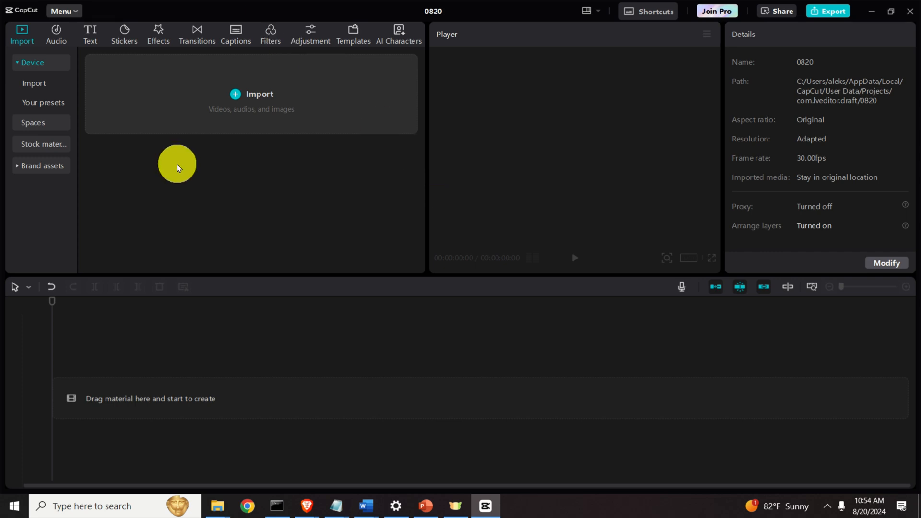
mouse_move(187, 176)
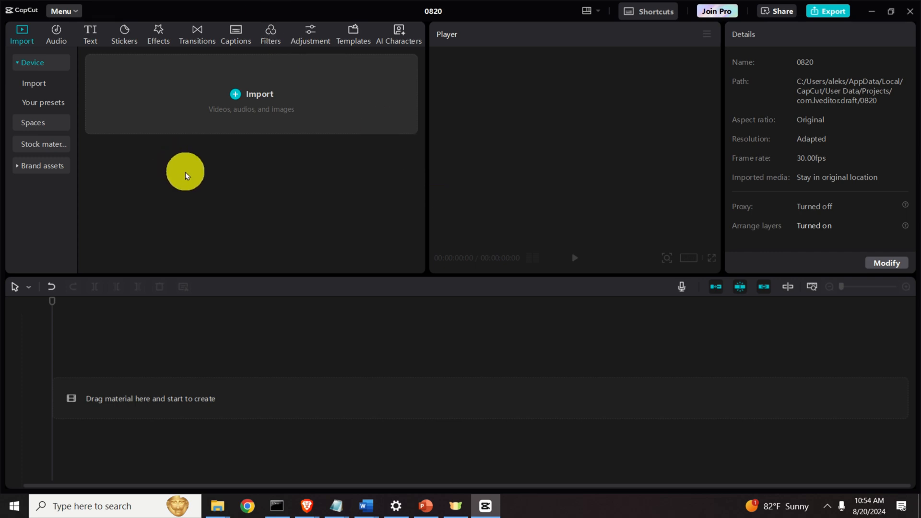
mouse_move(187, 183)
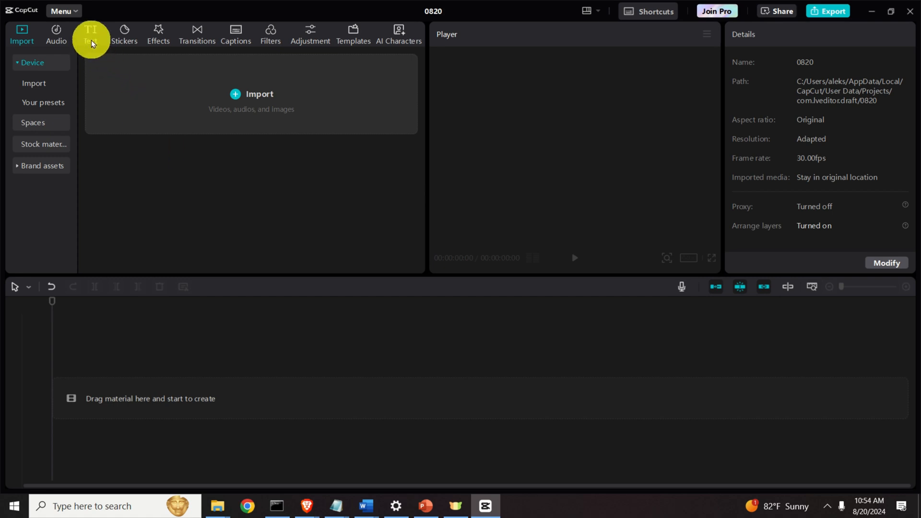
Step: Add a text clip with John Doe's basketball-and-burgers introduction, stretched to about 5.6 seconds
click(90, 34)
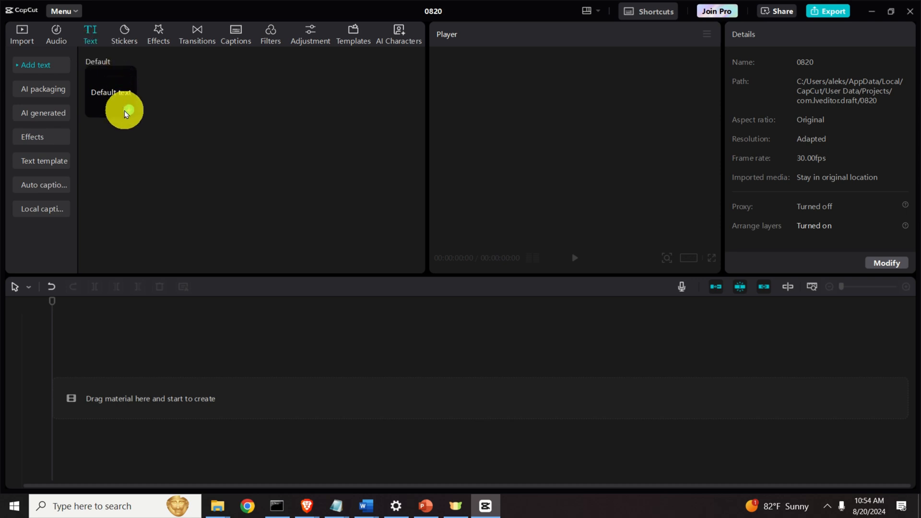
click(126, 108)
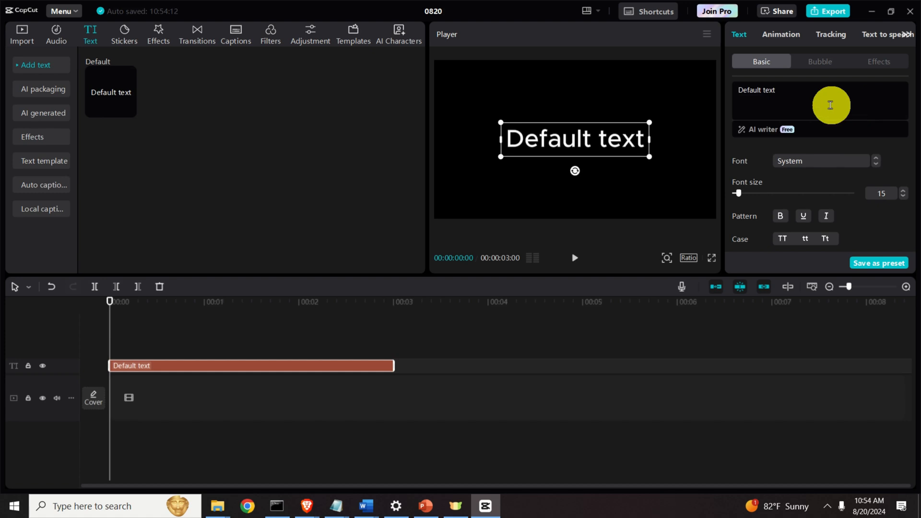
triple_click(756, 89)
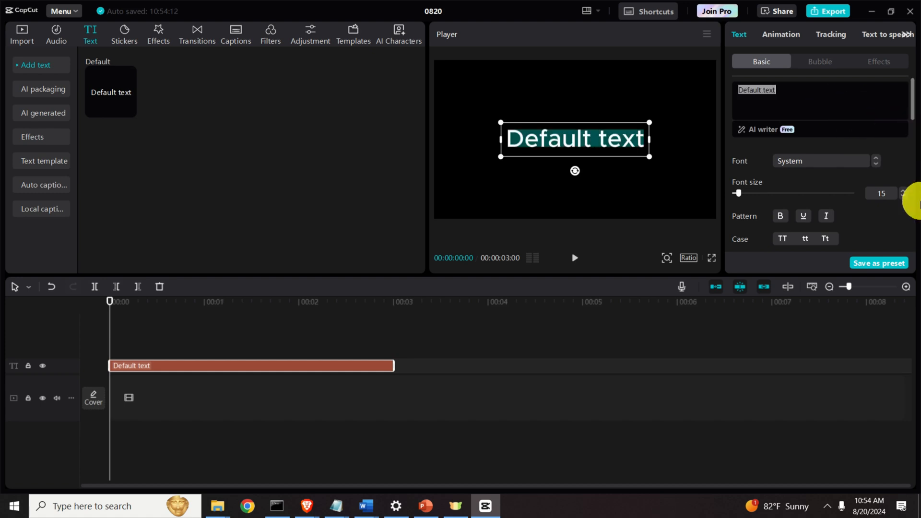
text(M)
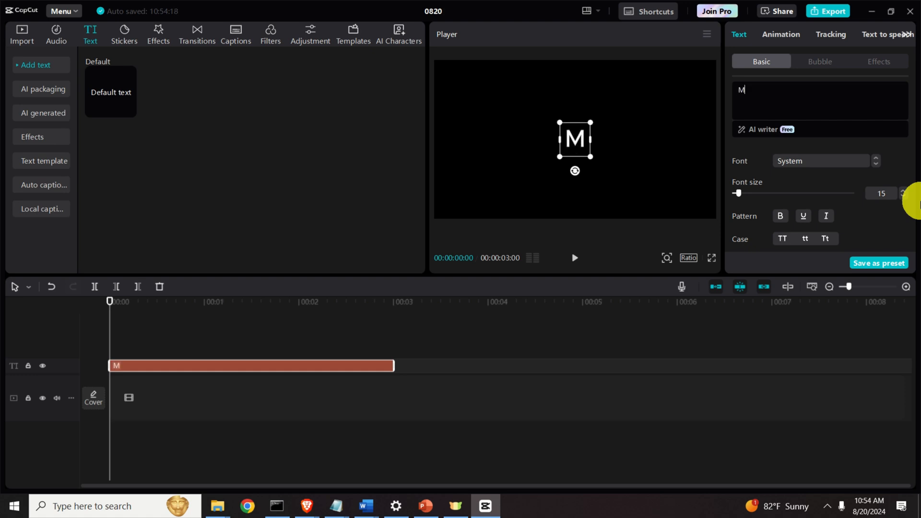
text(y names)
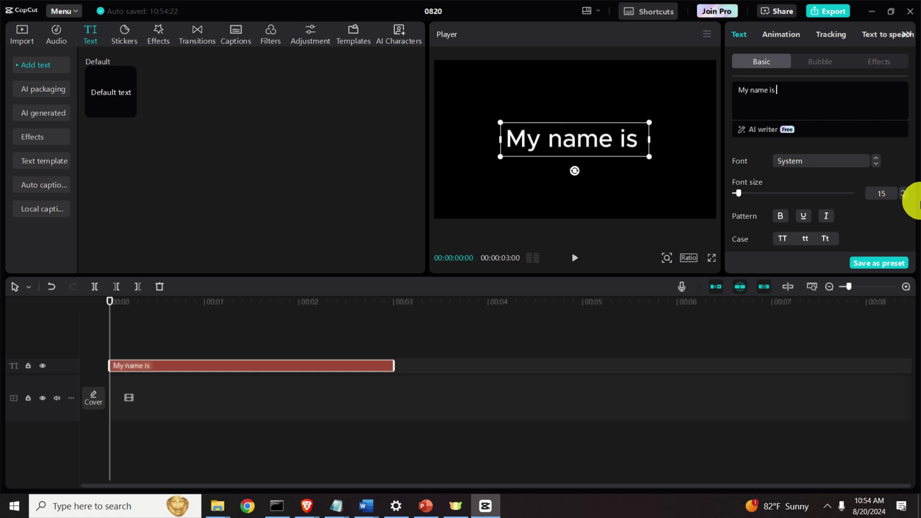
text(John Doe. I am a s)
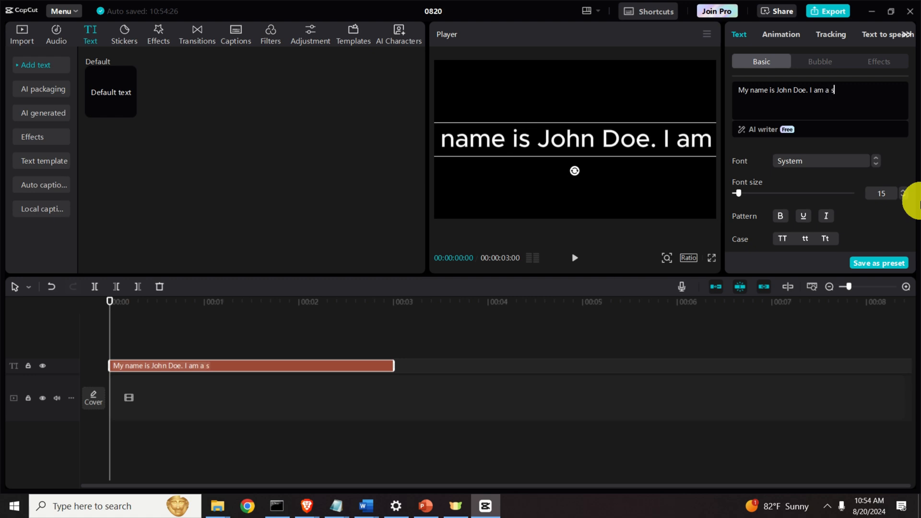
text(tudent. I like to play basketball)
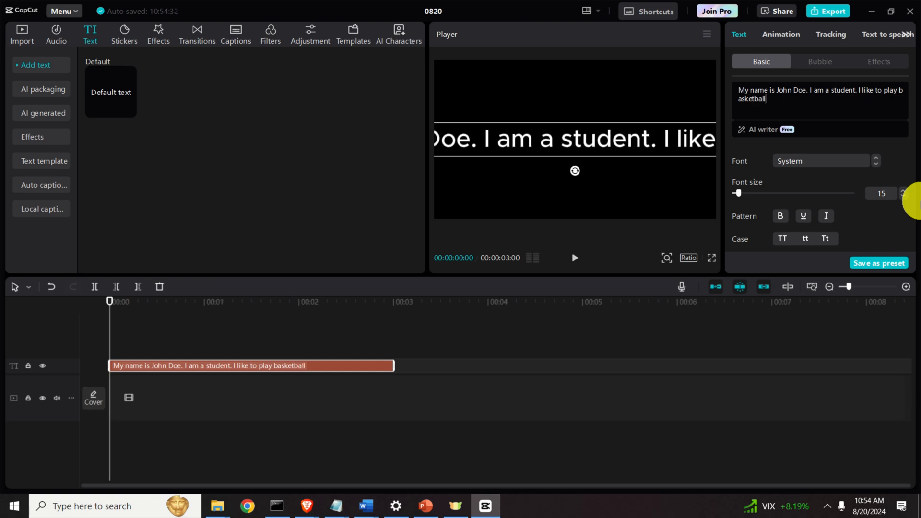
text(, and I)
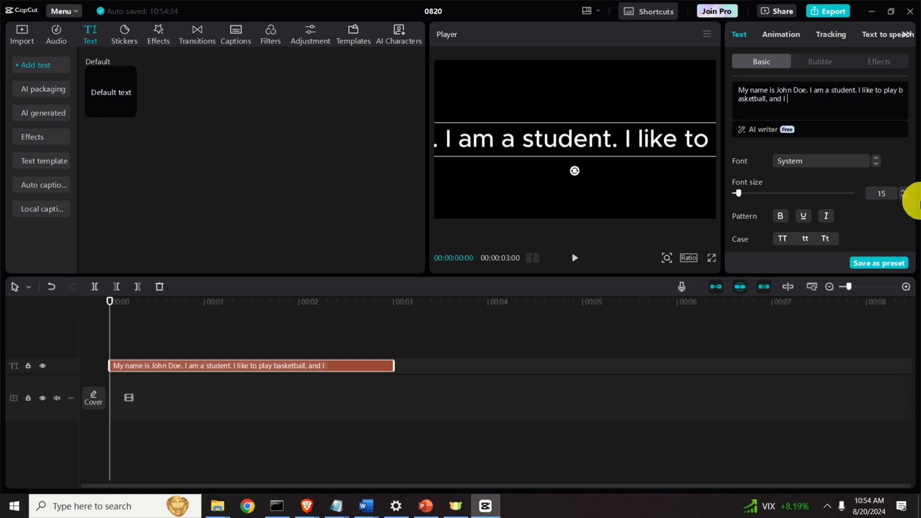
text(like to eat)
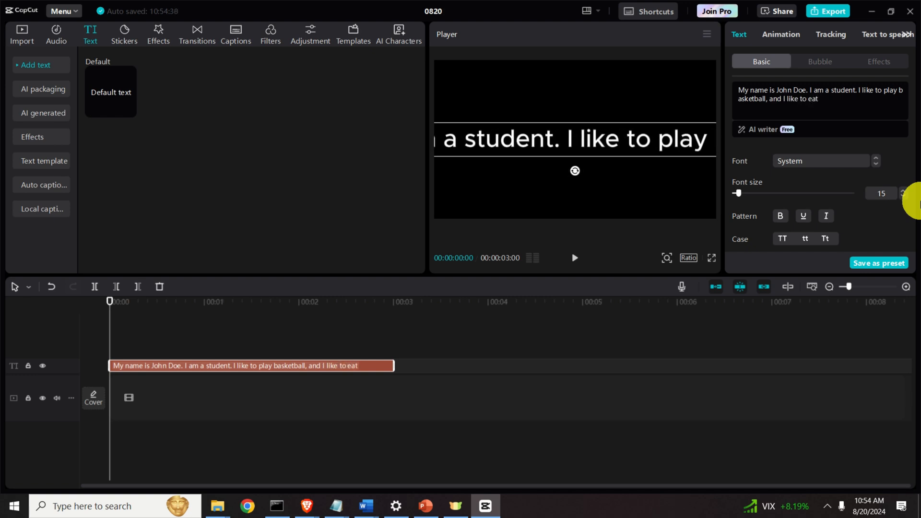
text(burgers.)
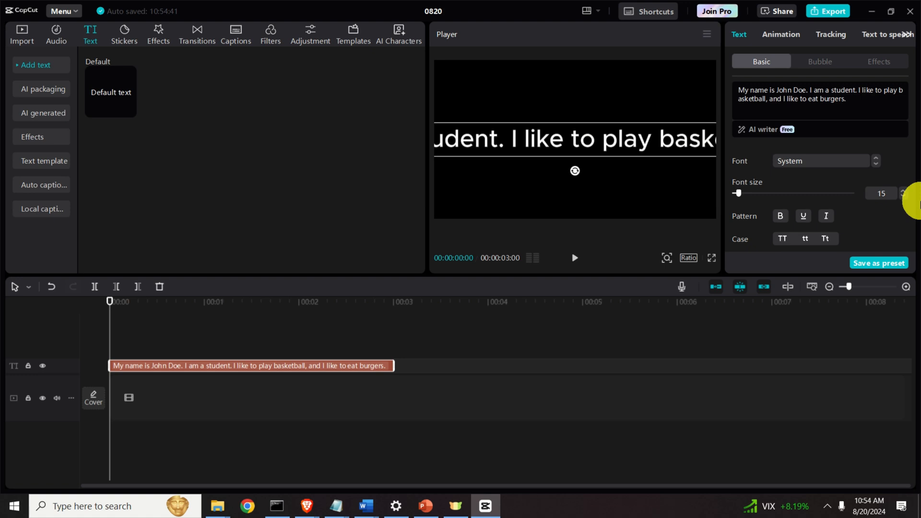
mouse_move(826, 217)
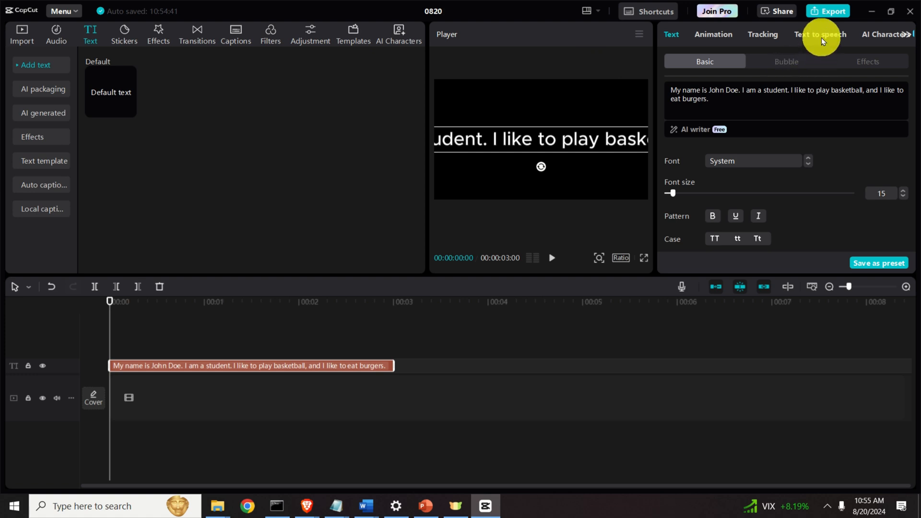
mouse_move(263, 355)
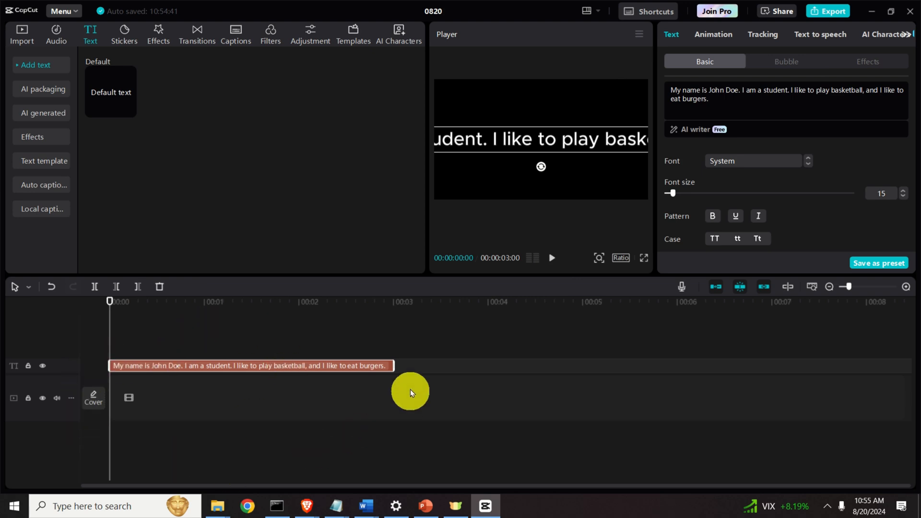
drag(394, 366, 467, 371)
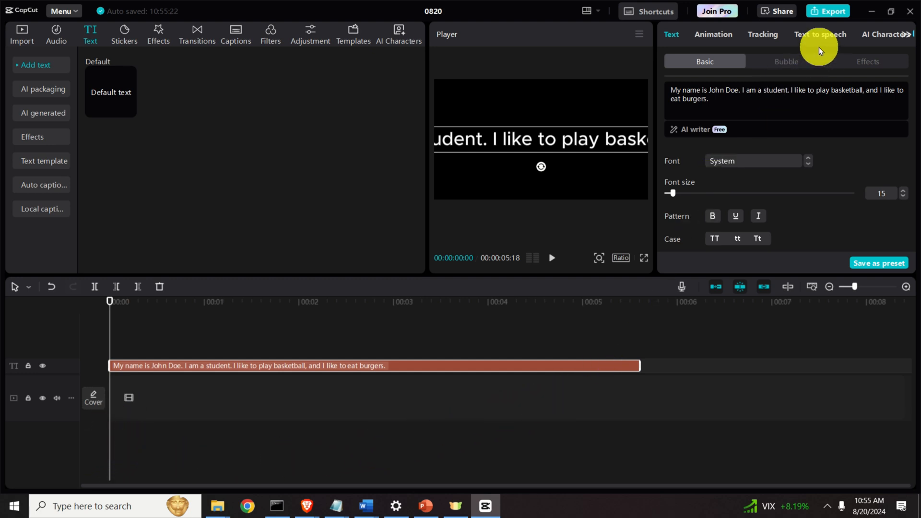
Step: Browse the Custom and Trending text-to-speech voices and pick British Male
click(819, 35)
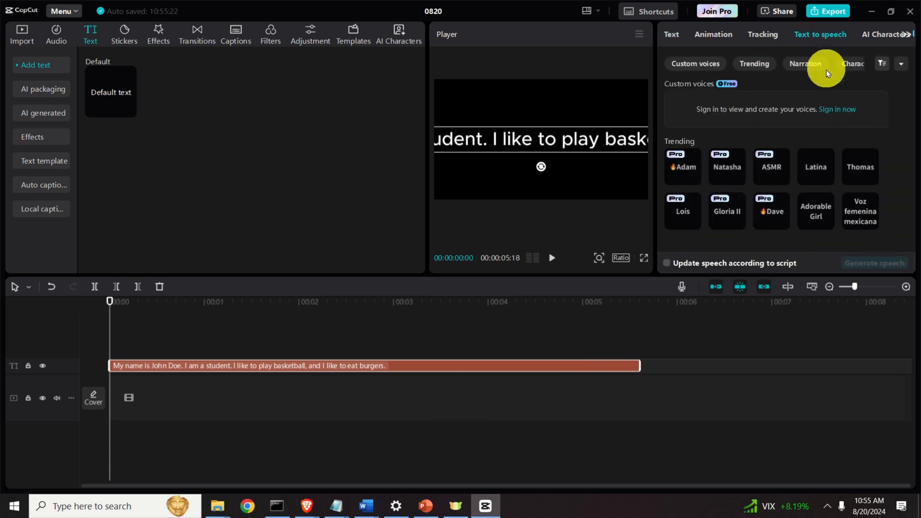
mouse_move(869, 137)
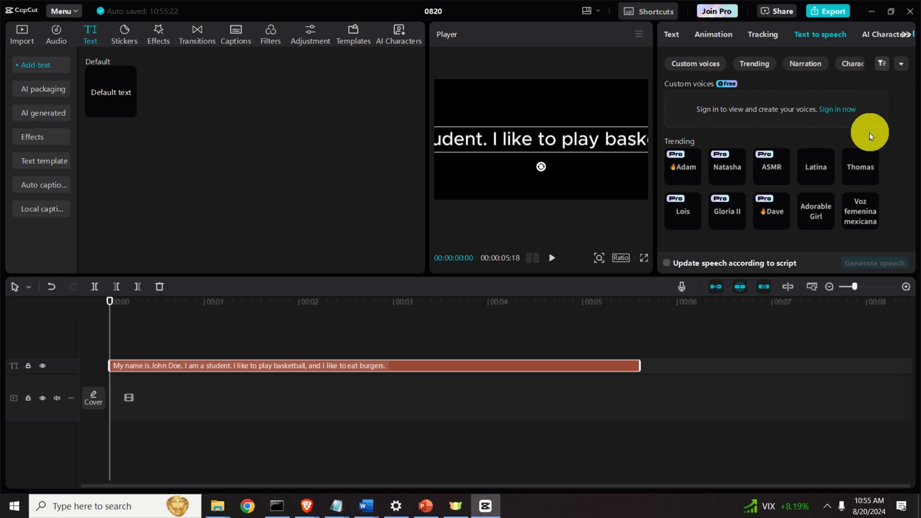
mouse_move(876, 163)
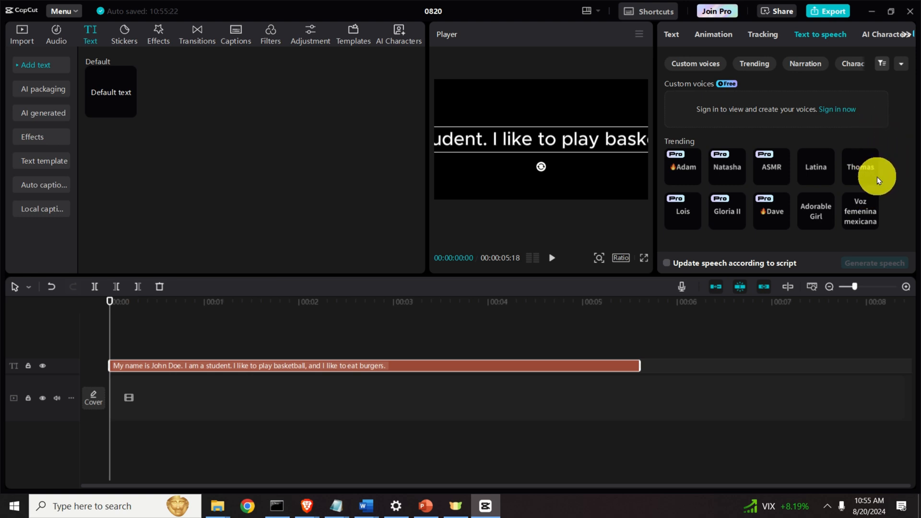
click(754, 63)
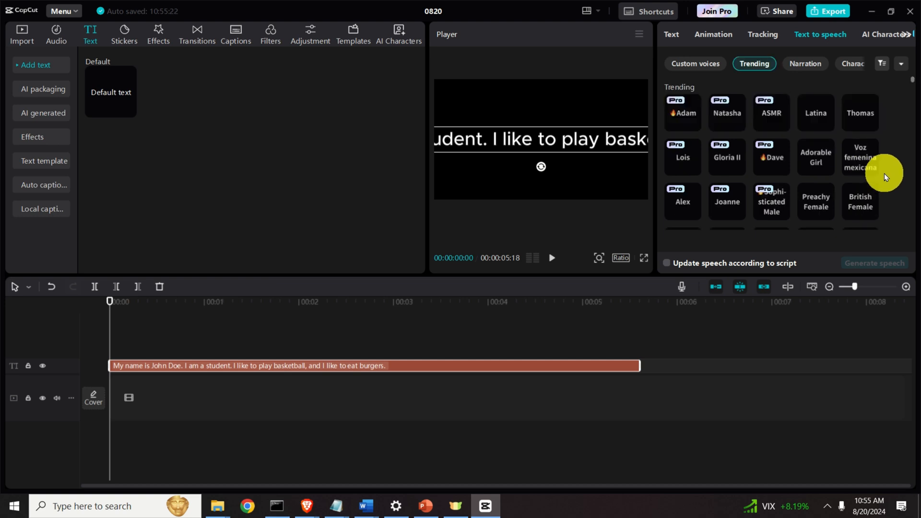
click(695, 63)
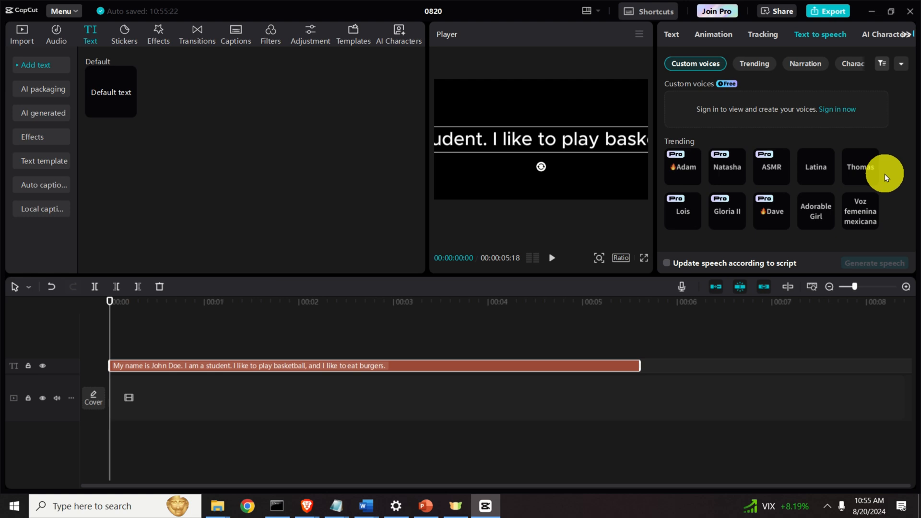
mouse_move(757, 165)
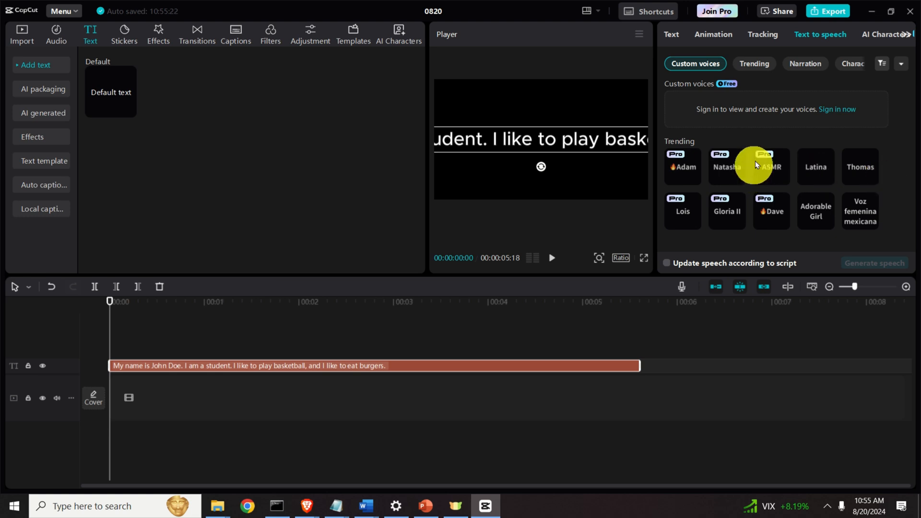
mouse_move(703, 162)
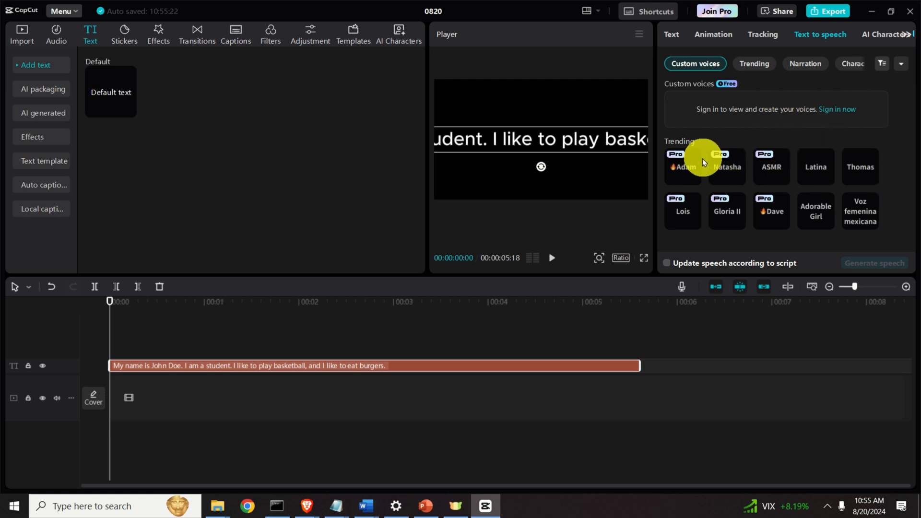
mouse_move(822, 140)
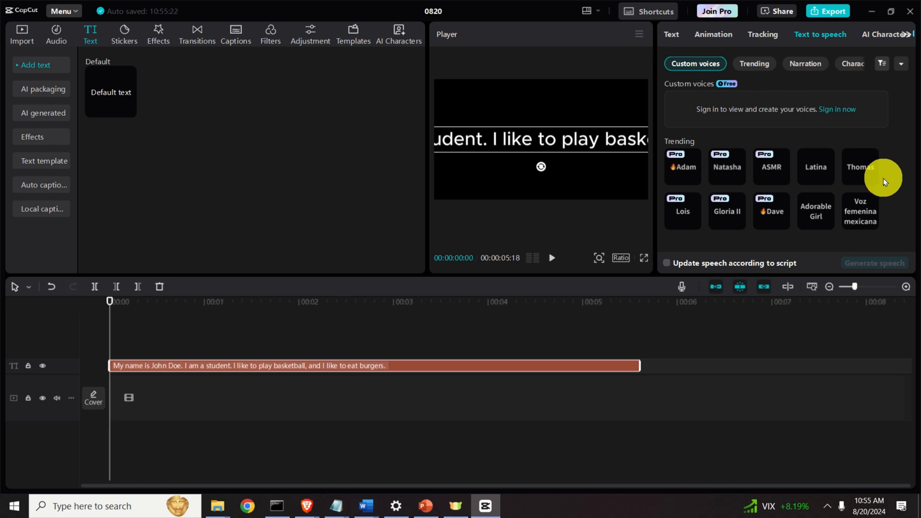
click(754, 63)
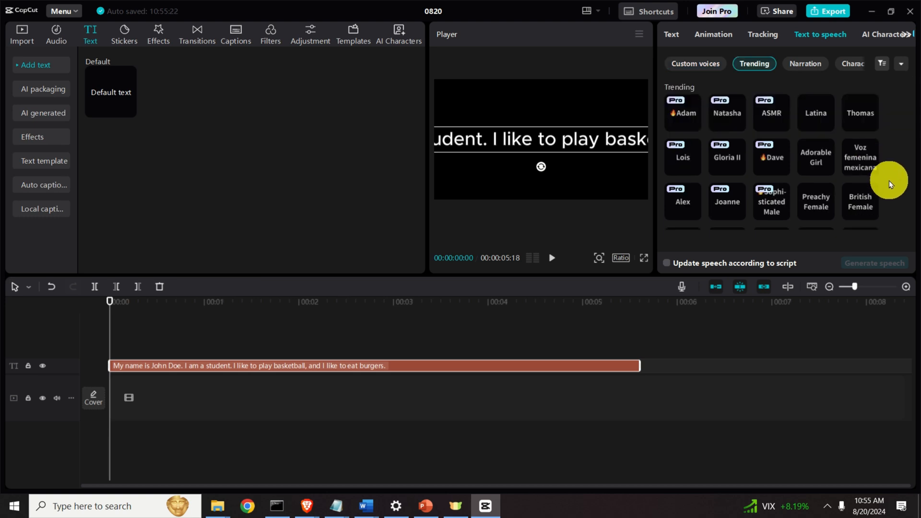
scroll(down, 3)
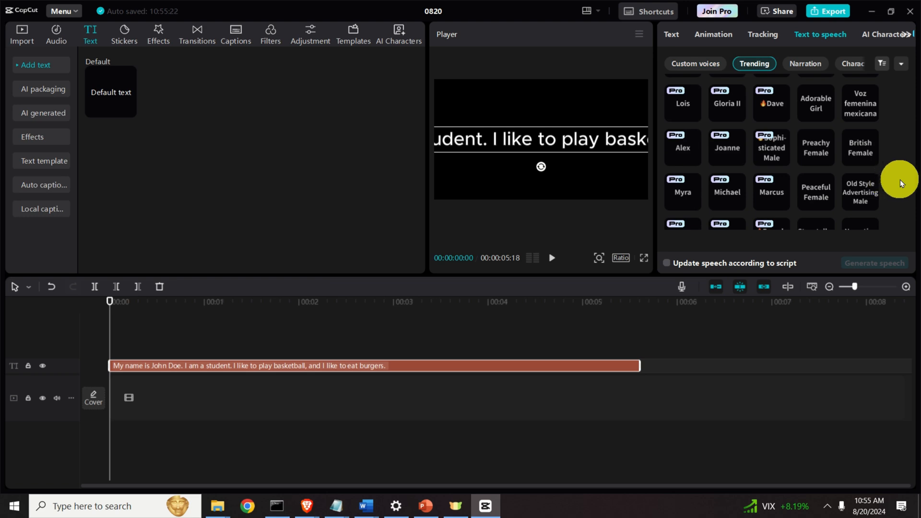
scroll(down, 3)
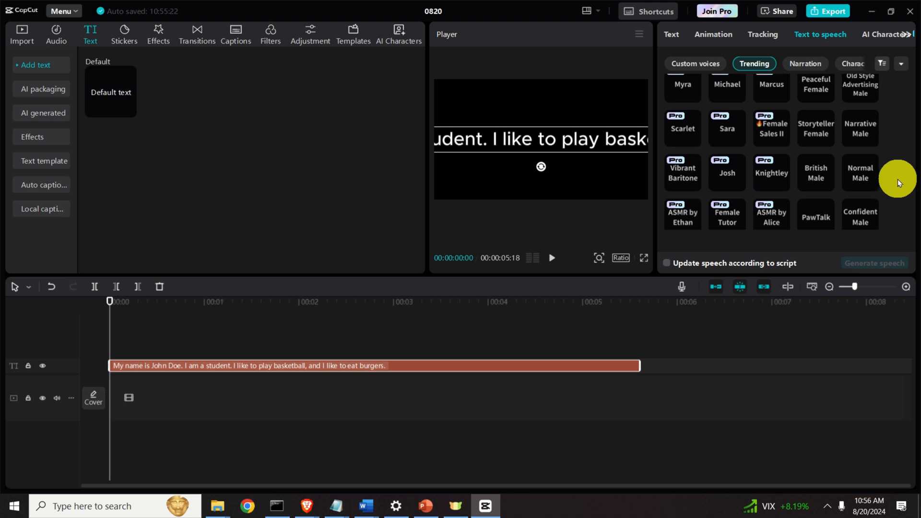
mouse_move(860, 173)
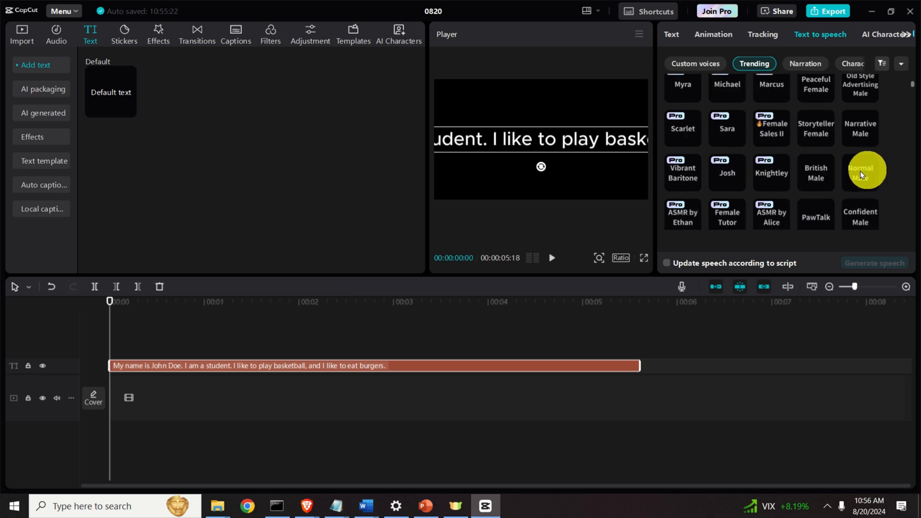
click(815, 172)
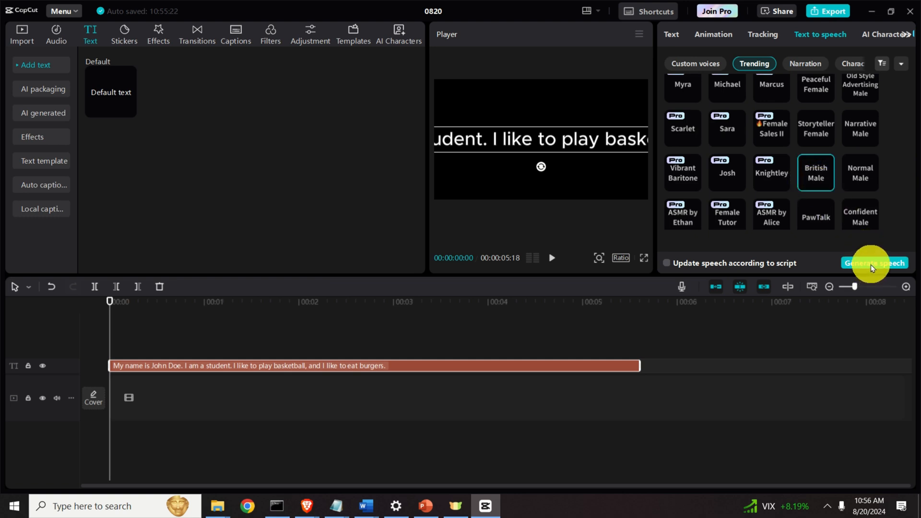
Step: Generate the British Male speech, then play and scrub the timeline to preview it
click(875, 263)
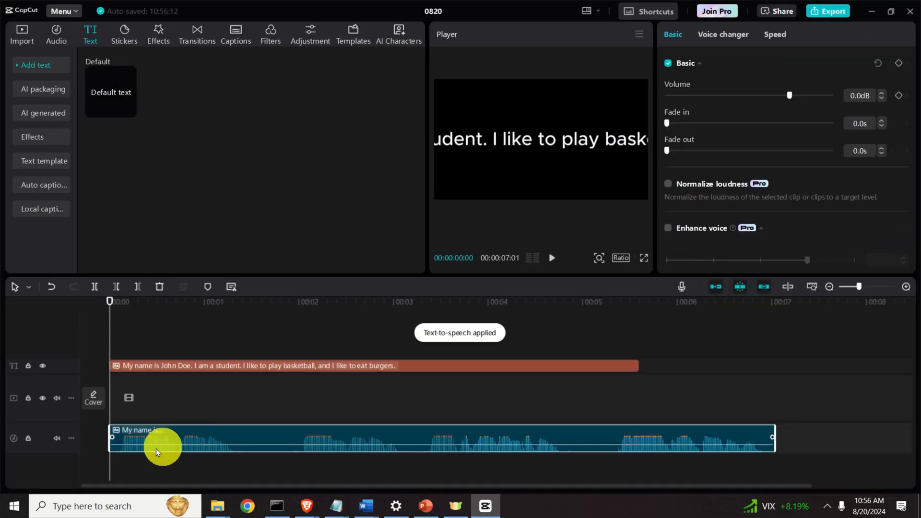
mouse_move(335, 444)
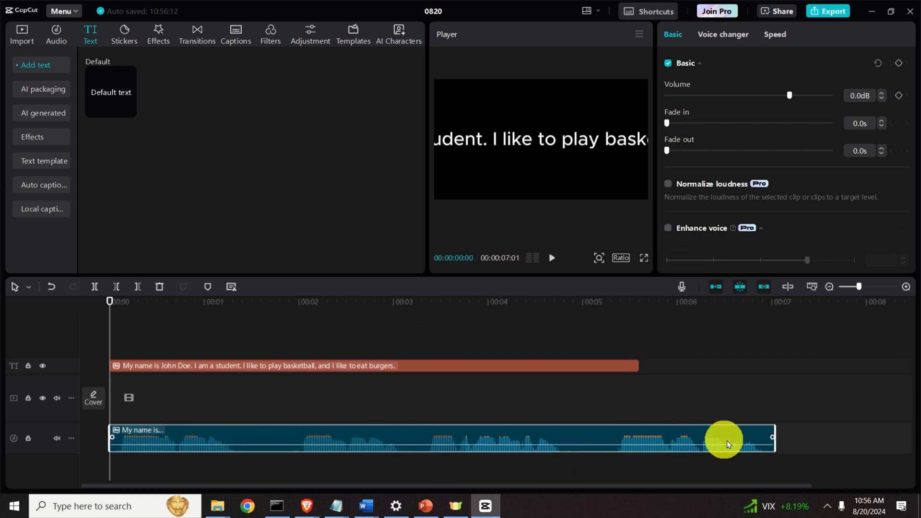
mouse_move(570, 218)
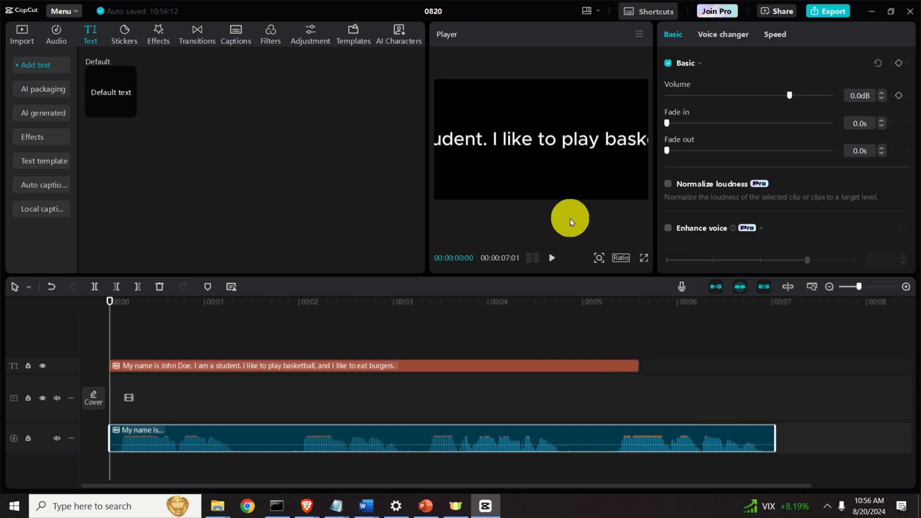
click(551, 258)
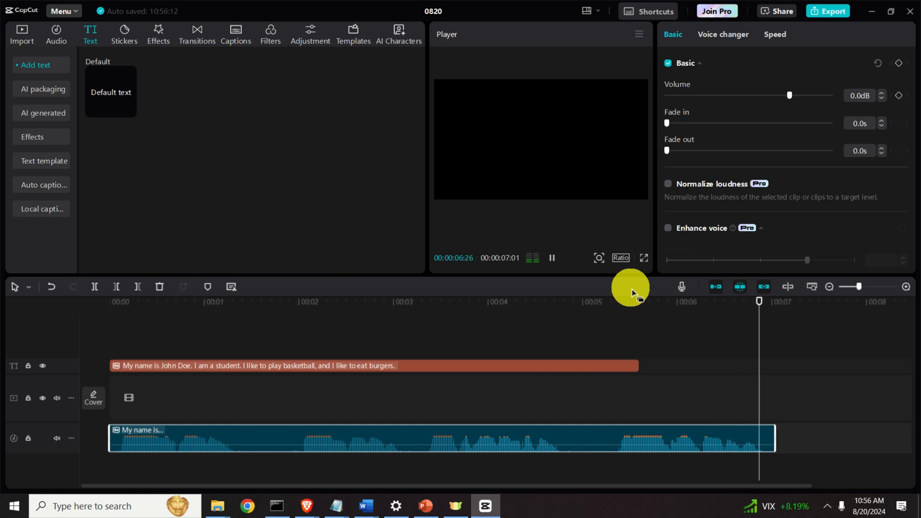
click(824, 506)
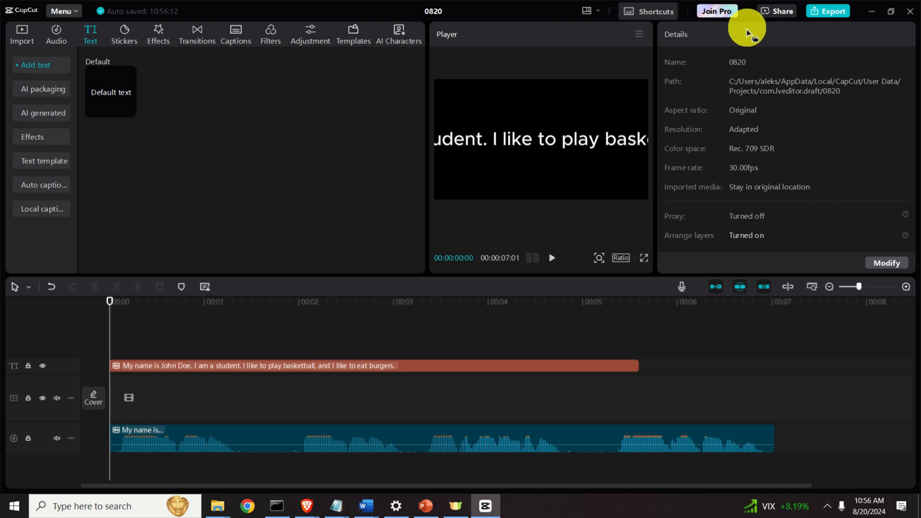
mouse_move(401, 375)
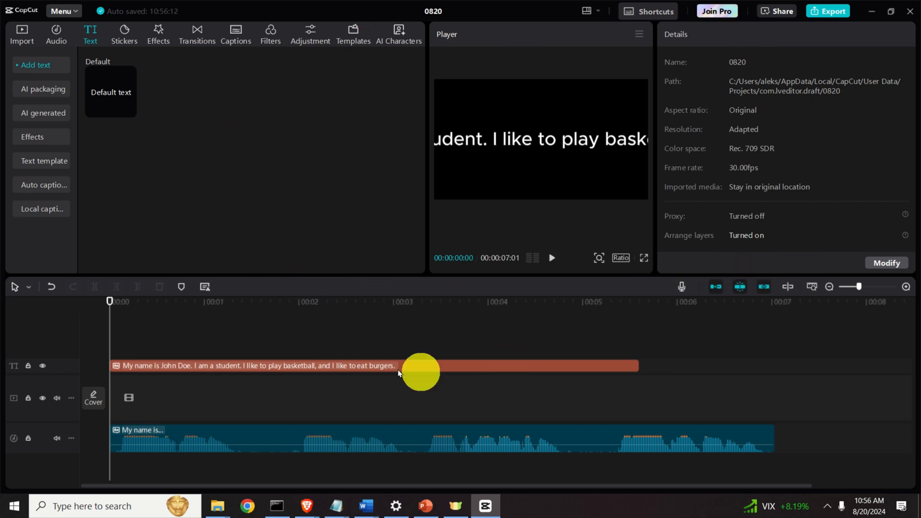
click(552, 258)
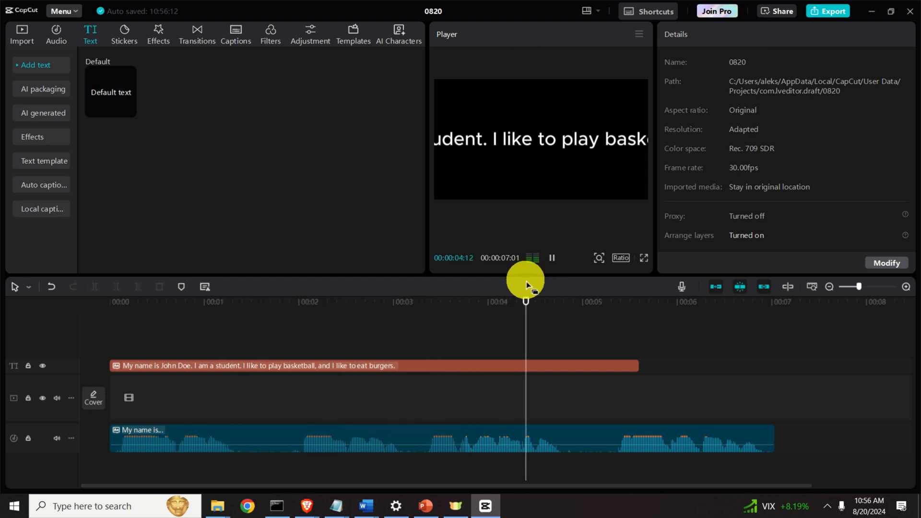
drag(525, 301, 715, 301)
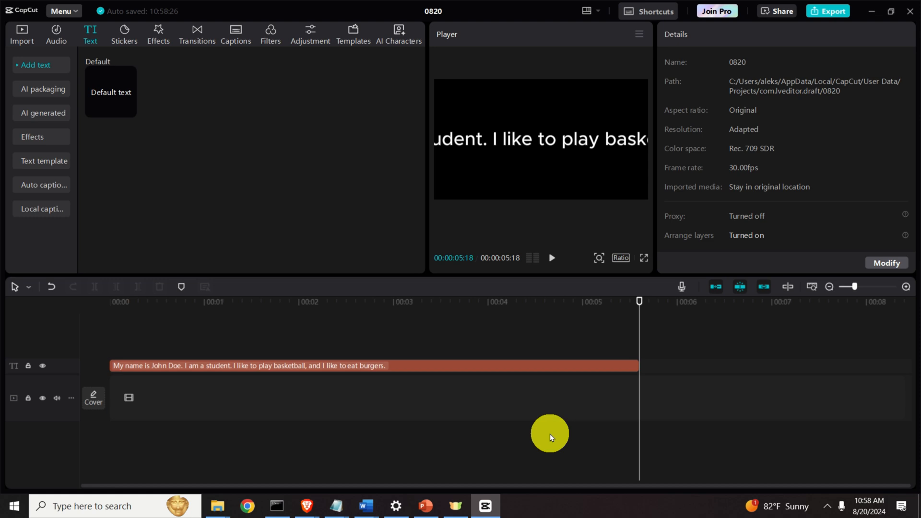
mouse_move(410, 366)
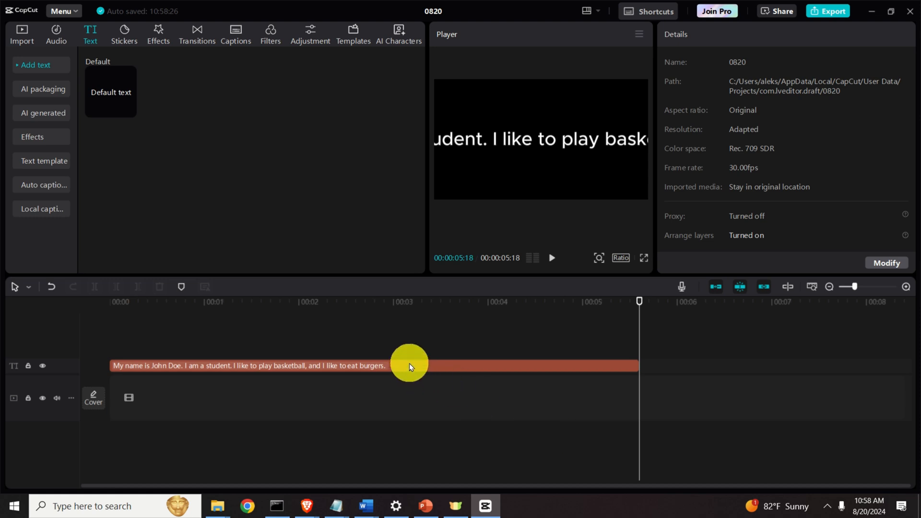
Step: Select the sentence text clip and choose the Storyteller Female text-to-speech voice
click(410, 366)
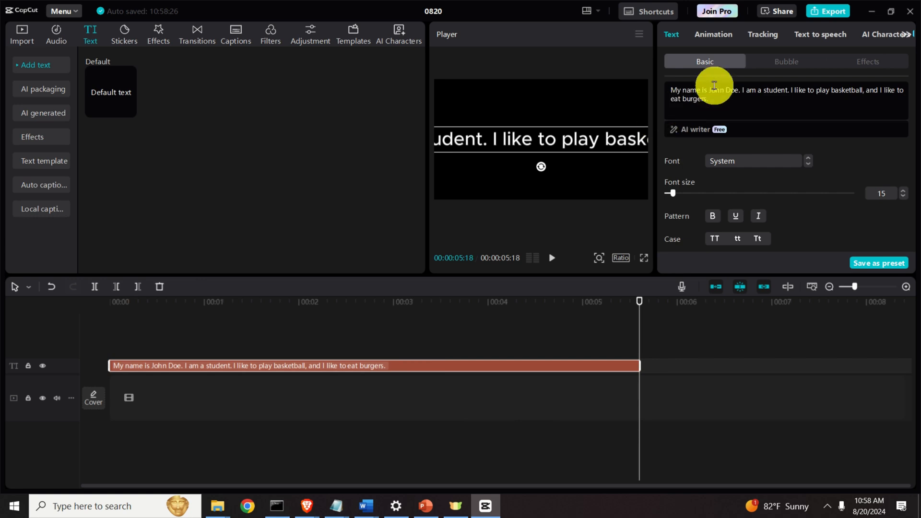
click(819, 34)
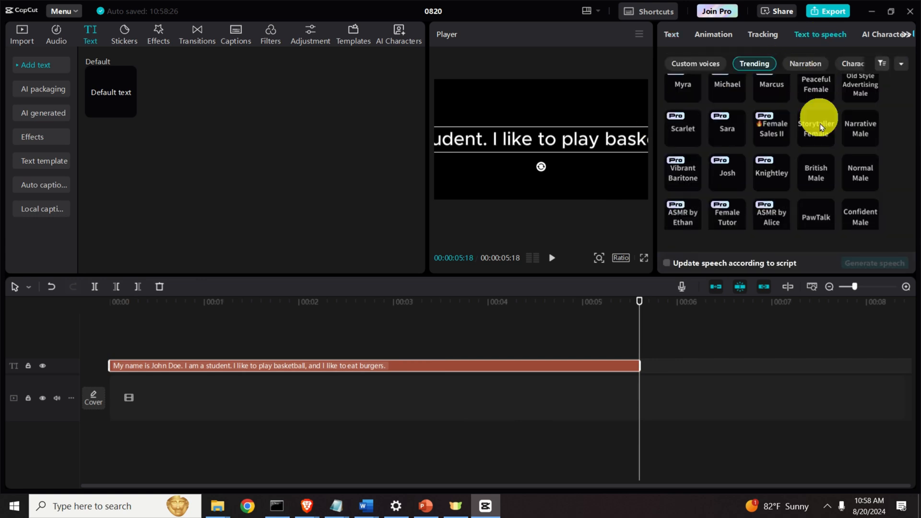
mouse_move(873, 210)
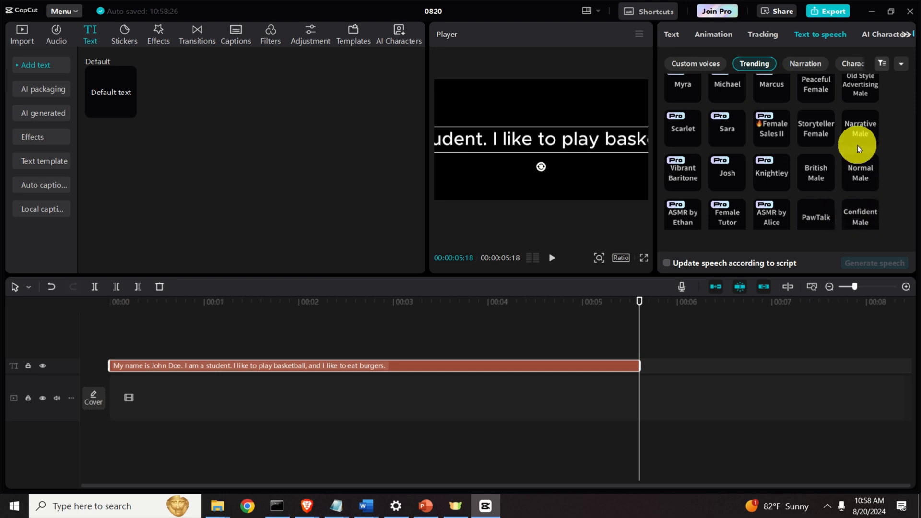
mouse_move(823, 137)
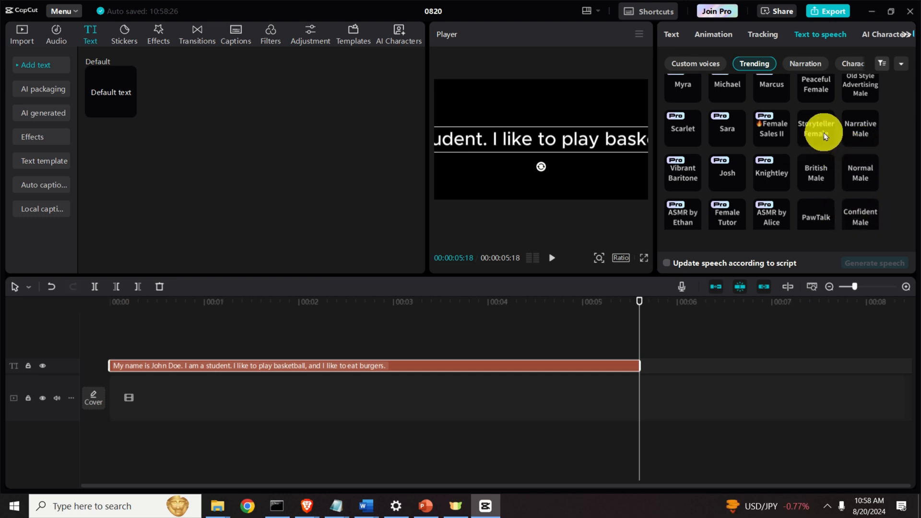
click(874, 263)
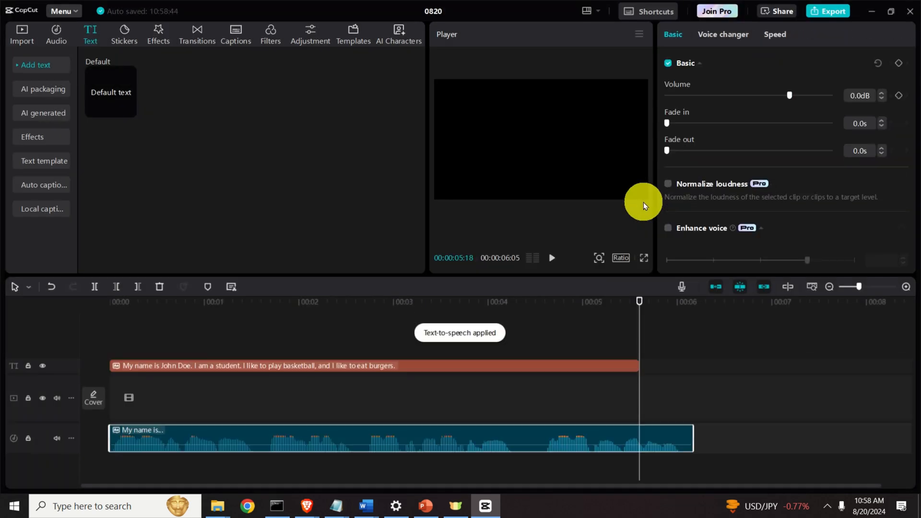
mouse_move(635, 301)
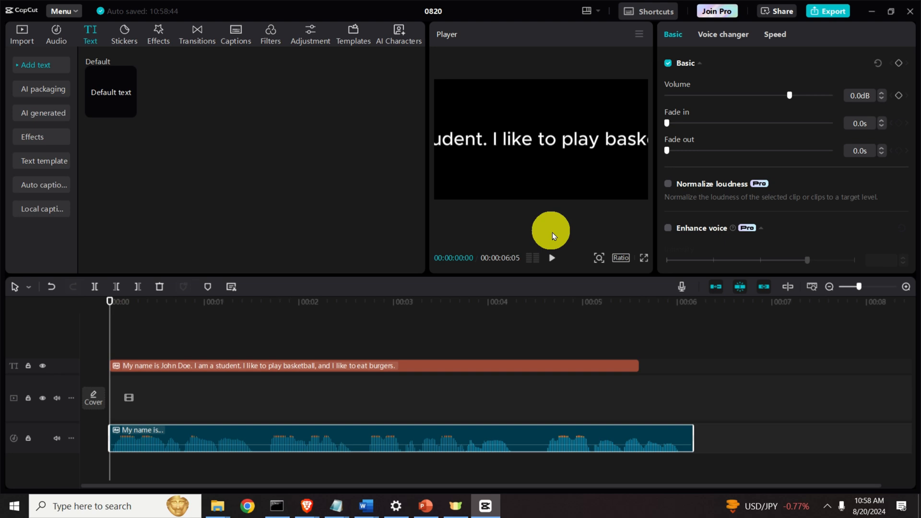
Step: Play the project to preview the new Storyteller Female narration
click(552, 258)
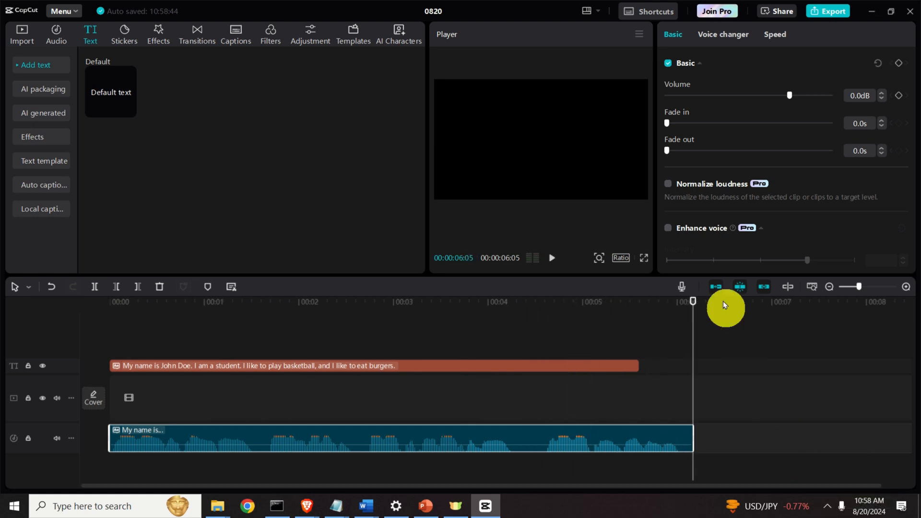
mouse_move(703, 270)
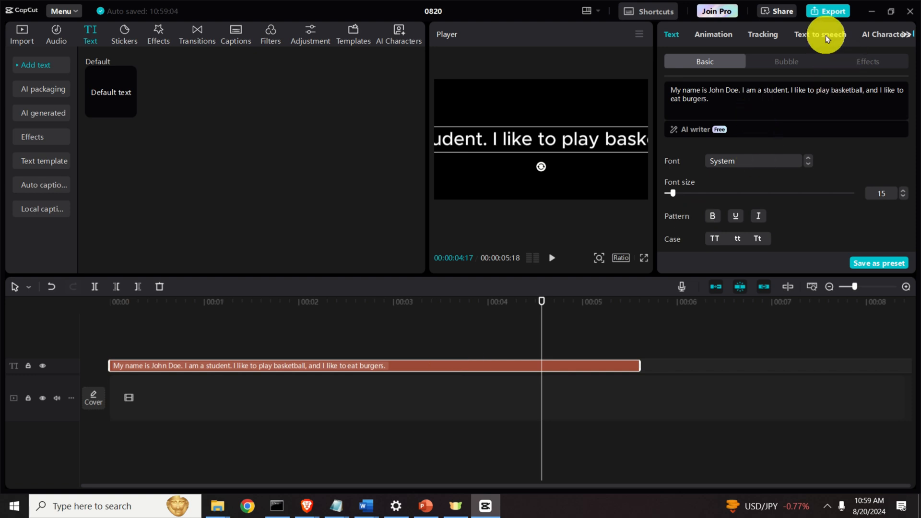
Step: Generate new speech for the text clip using the Narrative Male voice
click(819, 35)
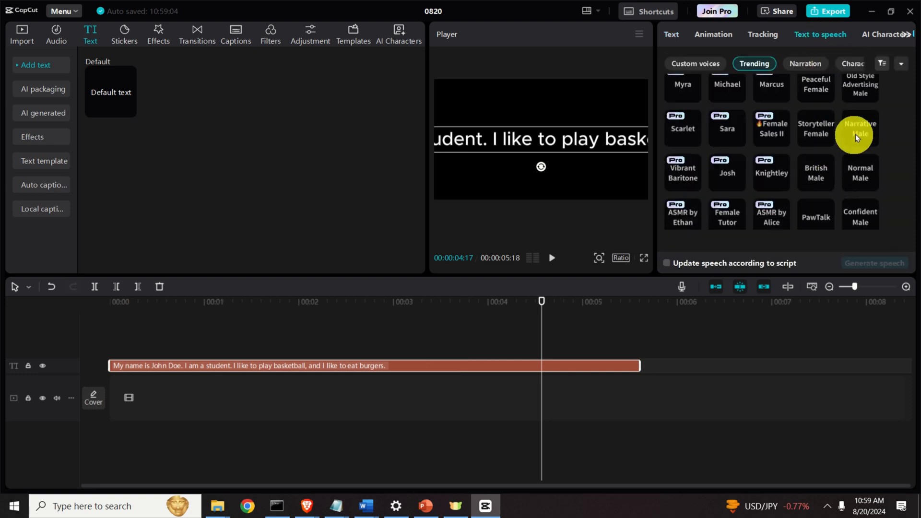
click(860, 128)
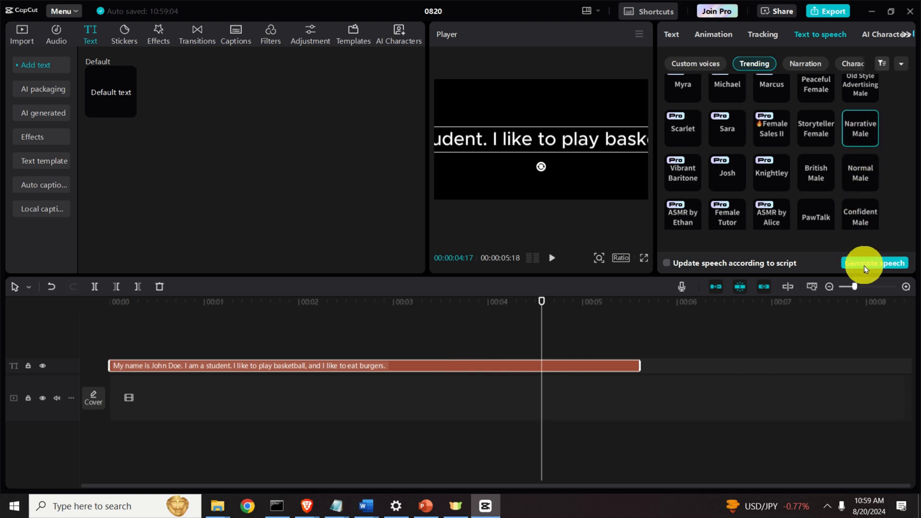
click(874, 263)
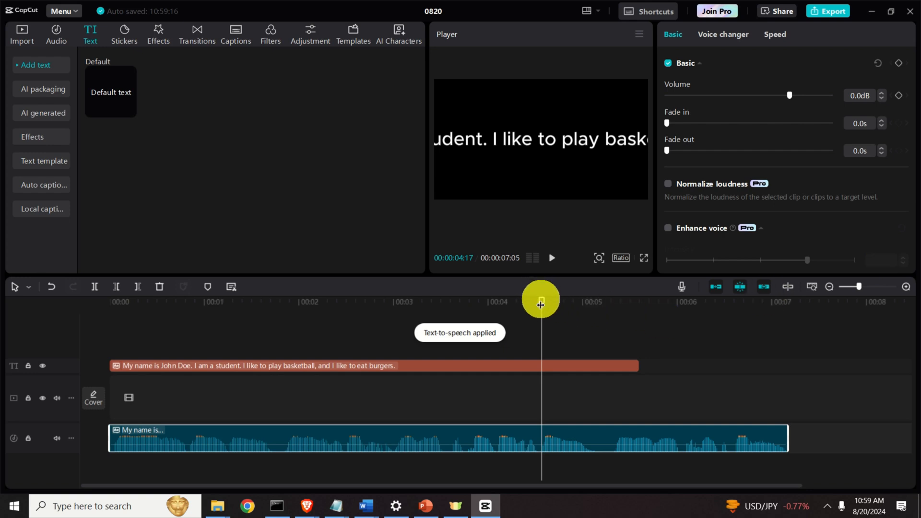
Step: Rewind to the start and play the seven-second Narrative Male narration
click(551, 258)
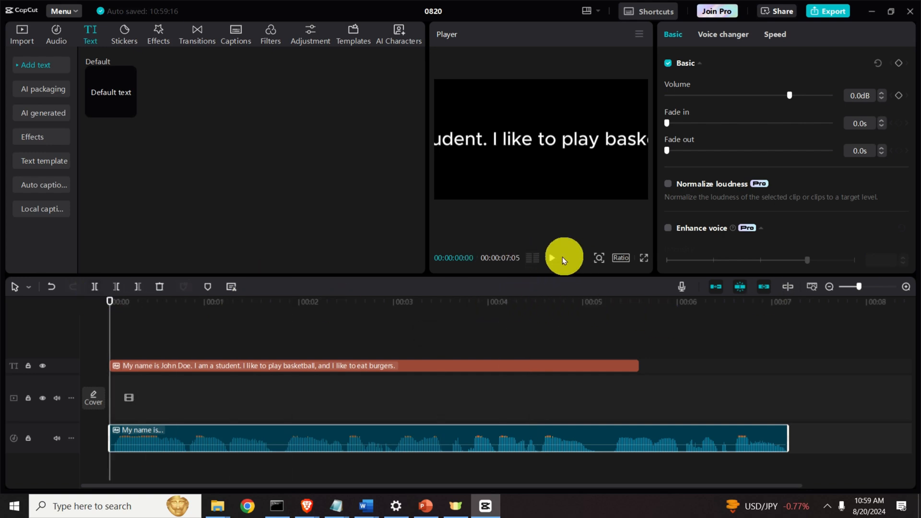
click(552, 257)
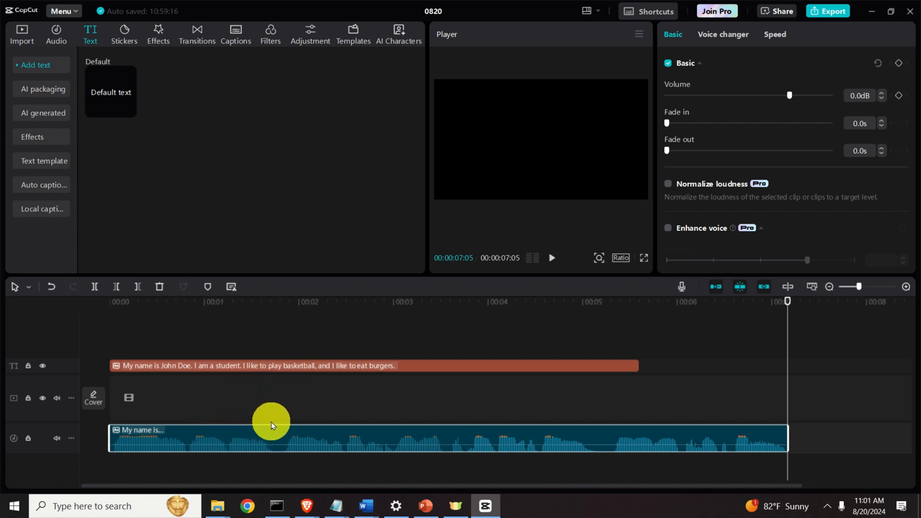
mouse_move(354, 175)
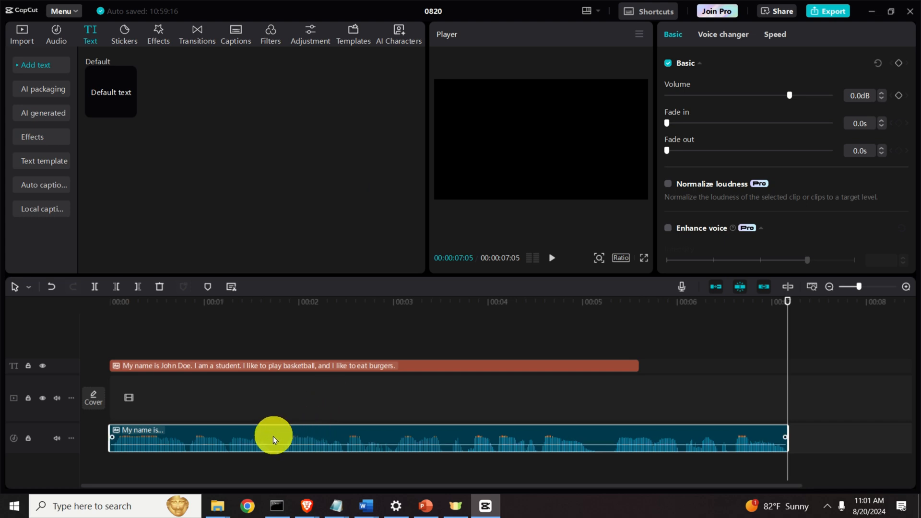
mouse_move(280, 438)
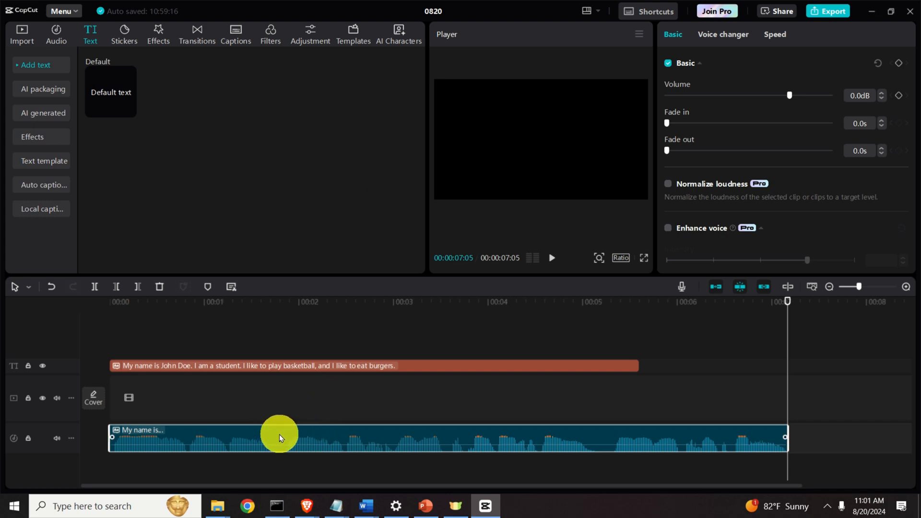
mouse_move(344, 431)
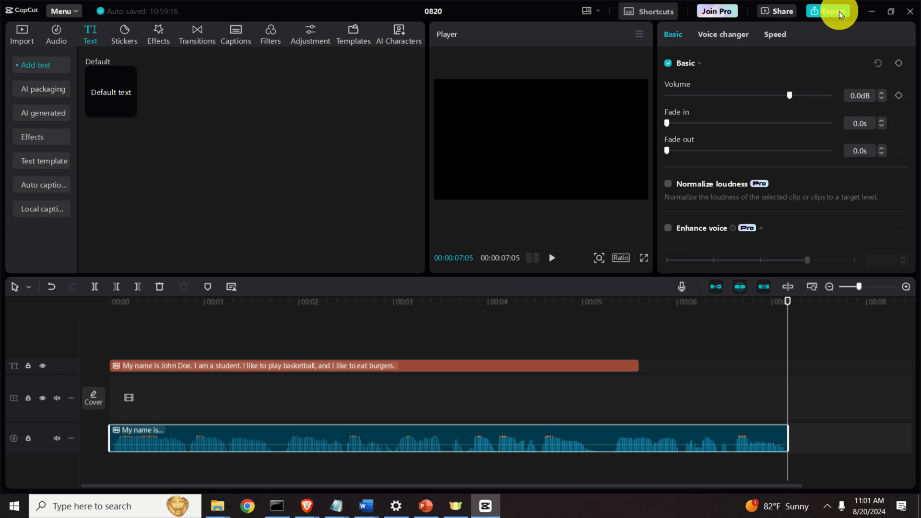
Step: Switch the export settings to audio only, unchecking Video and keeping MP3 format
click(828, 10)
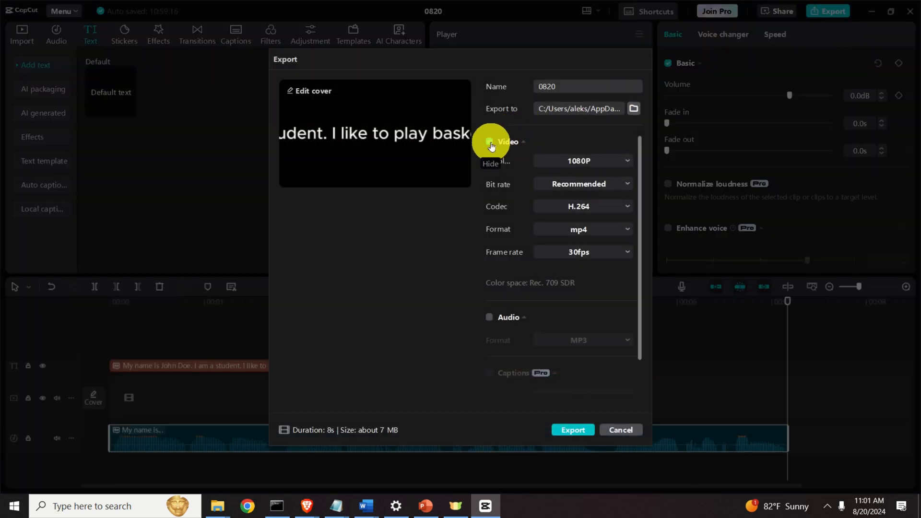
click(490, 142)
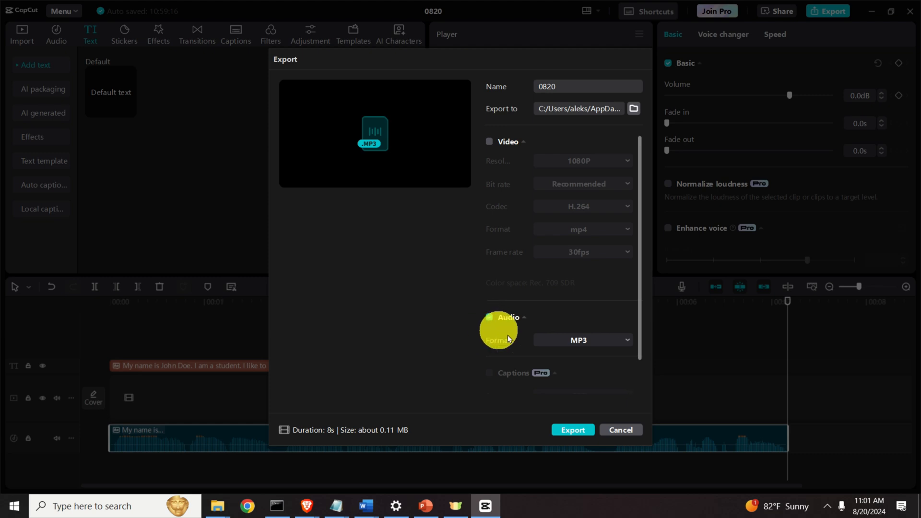
click(489, 317)
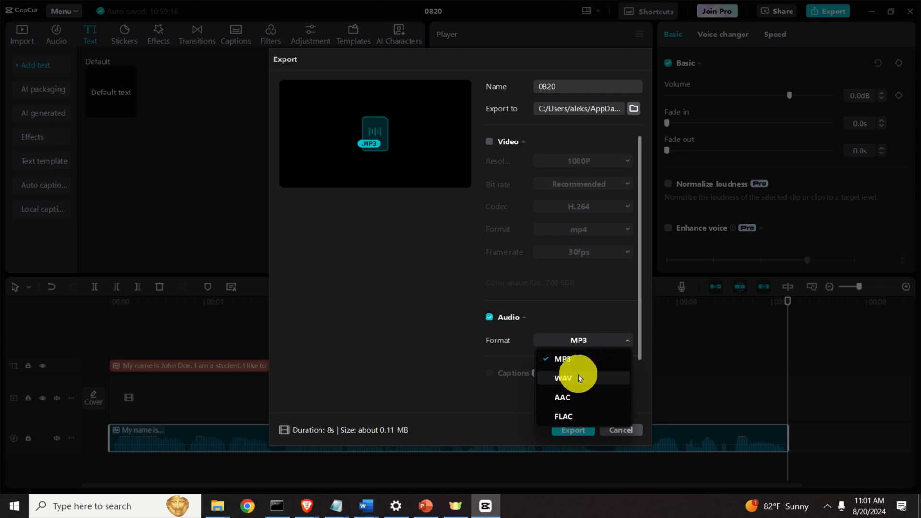
mouse_move(585, 362)
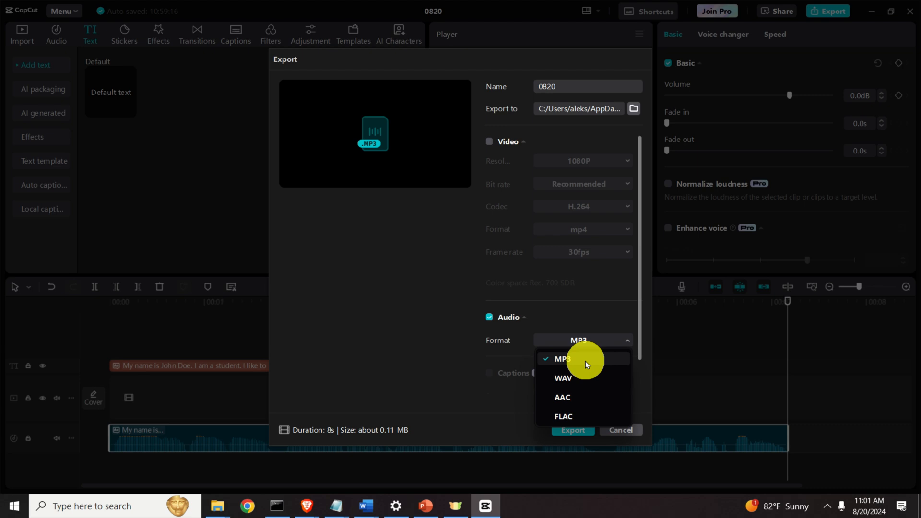
click(562, 359)
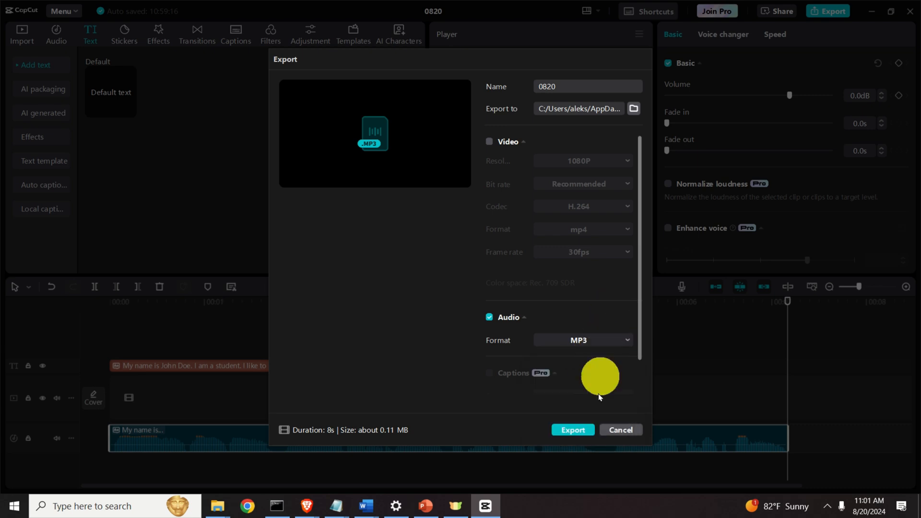
click(573, 430)
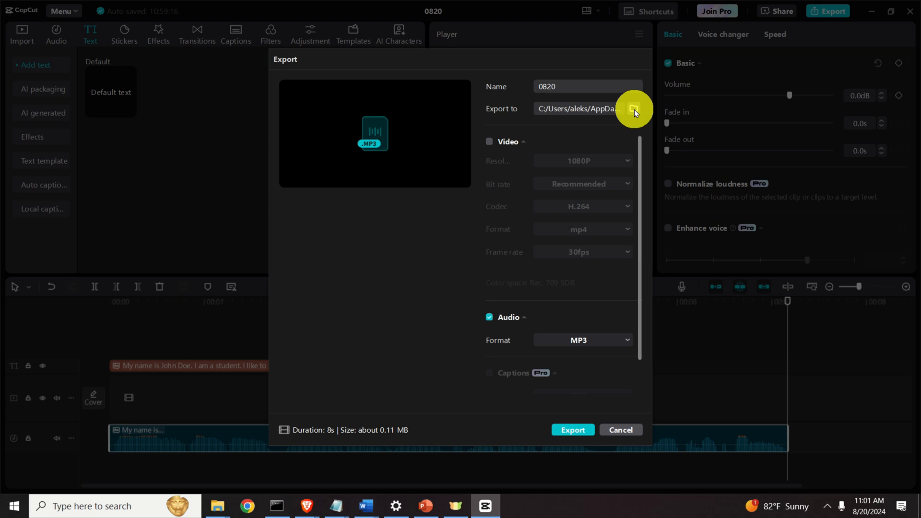
Step: Export 0820.MP3 into D:\youtube videos and open that folder
click(632, 108)
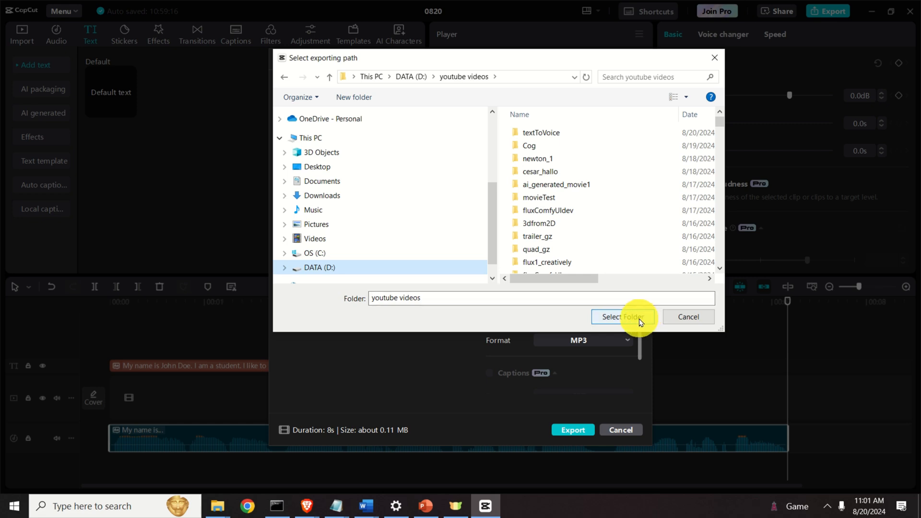
click(623, 317)
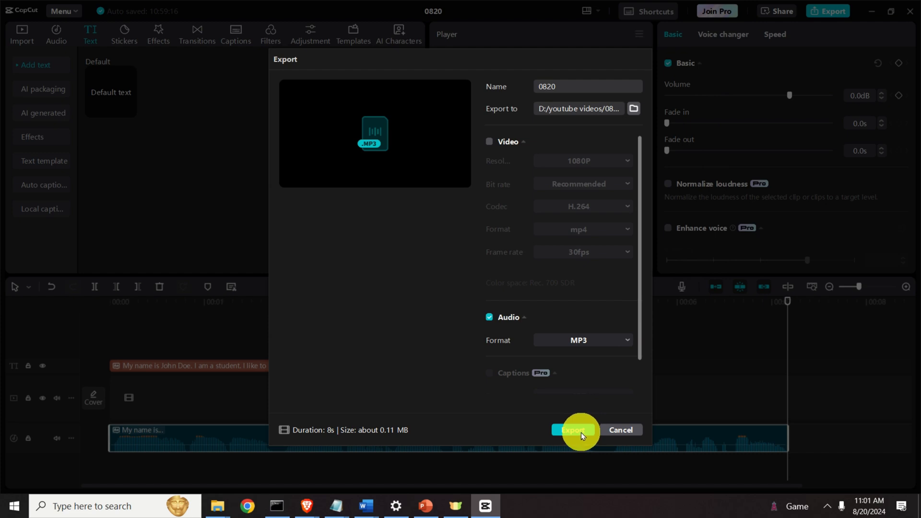
click(574, 429)
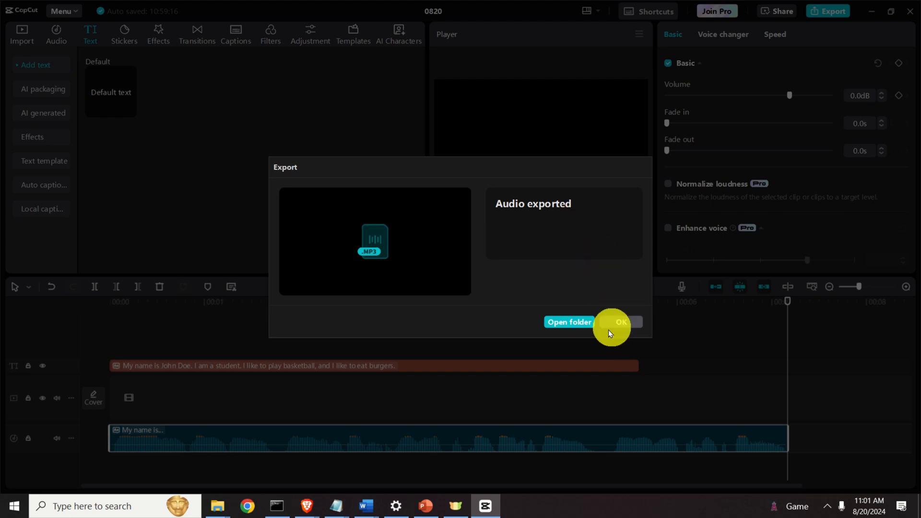
click(568, 322)
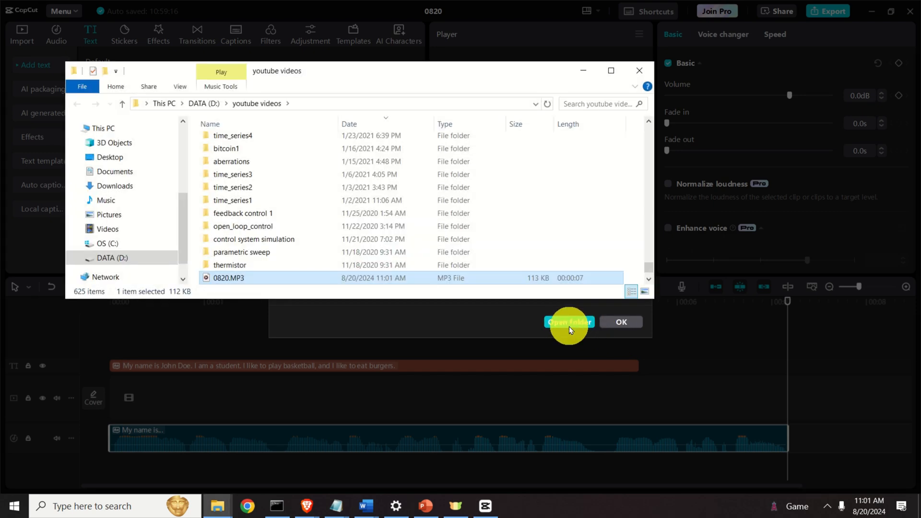
scroll(down, 3)
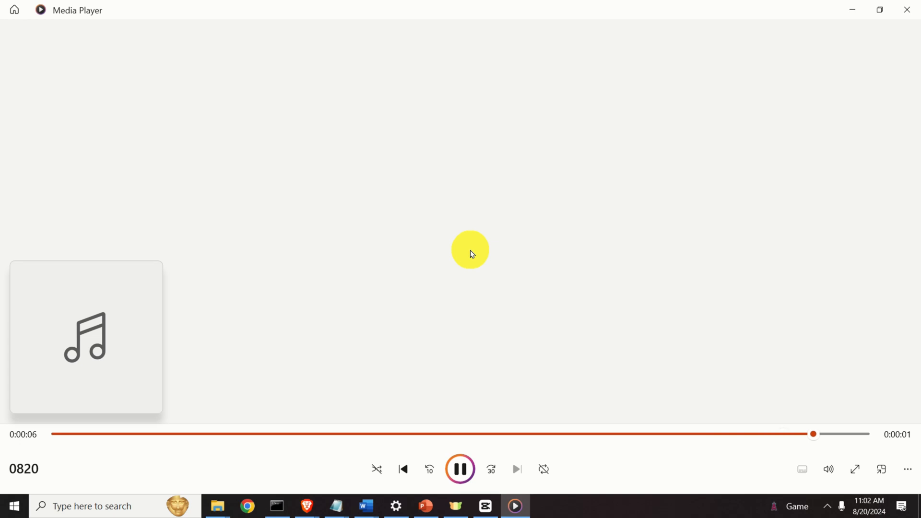
Step: Play the seven-second 0820.MP3 narration in Media Player to the end
click(460, 469)
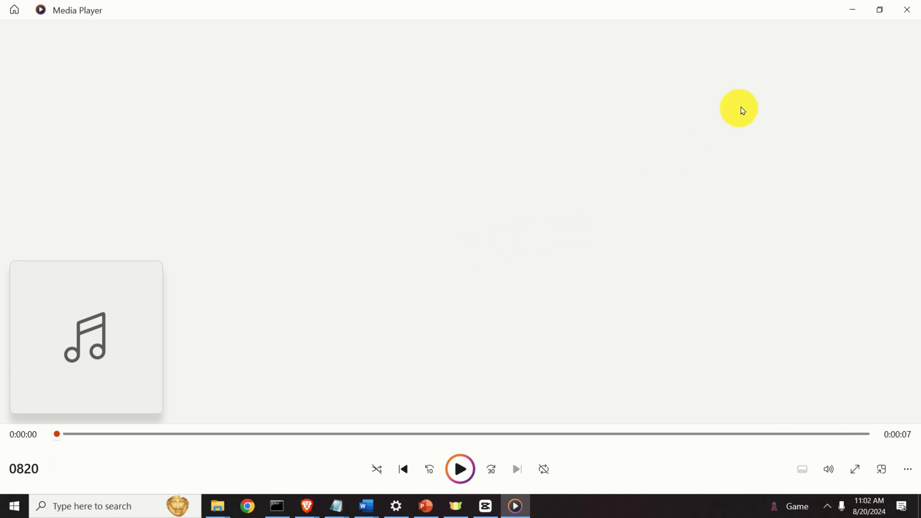
mouse_move(906, 9)
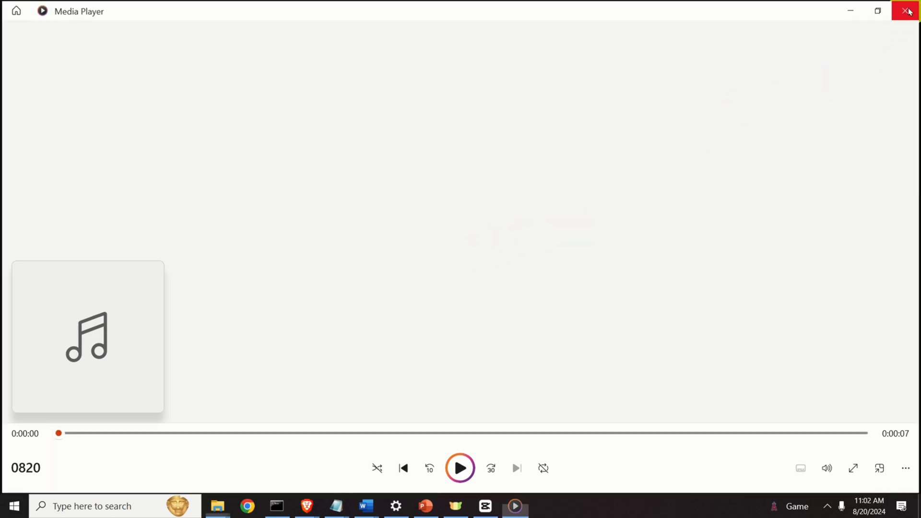